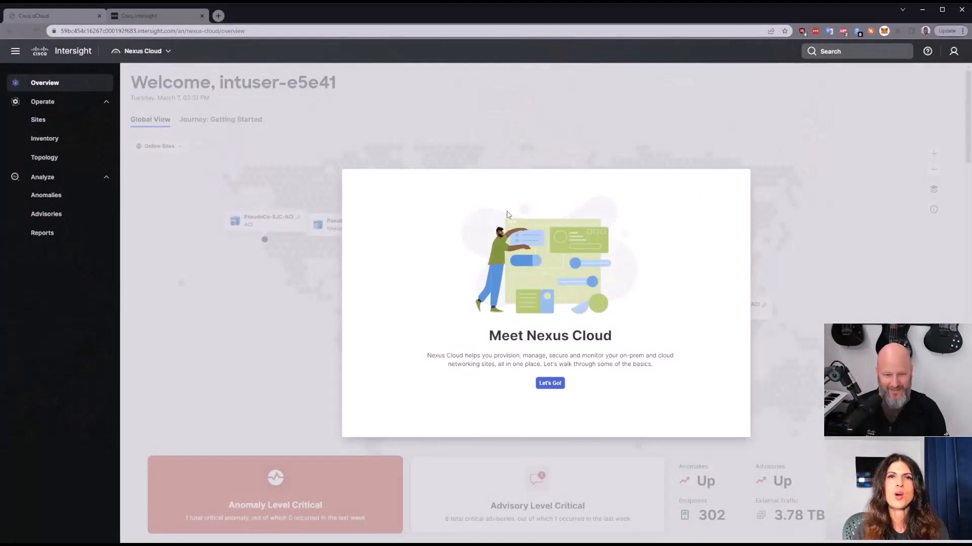
{"action": "mouse_move", "coordinate": [490, 203]}
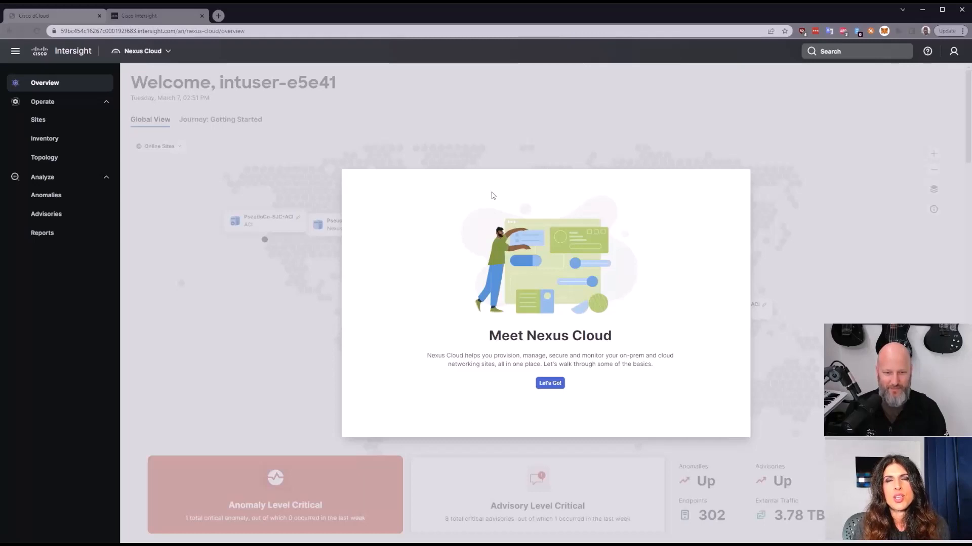
{"action": "mouse_move", "coordinate": [489, 196]}
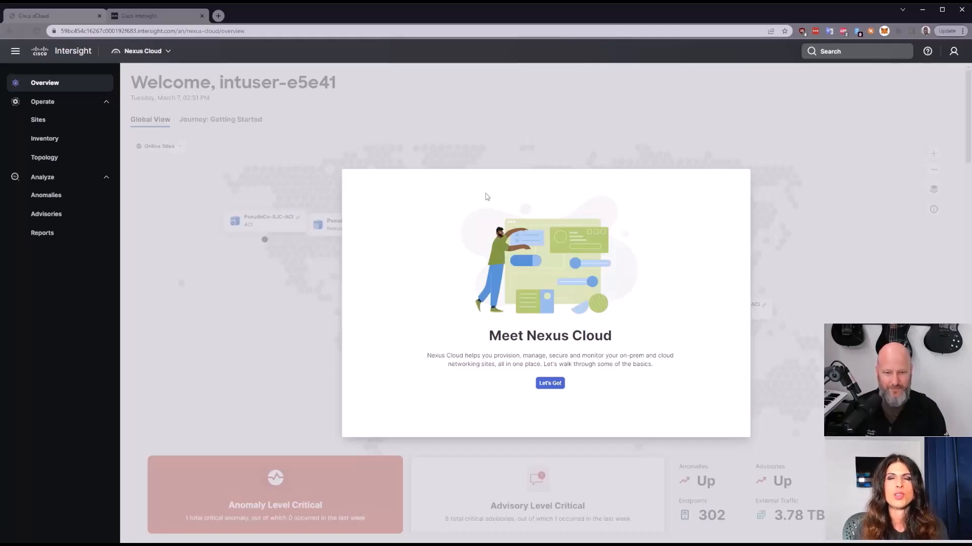
{"action": "mouse_move", "coordinate": [478, 199]}
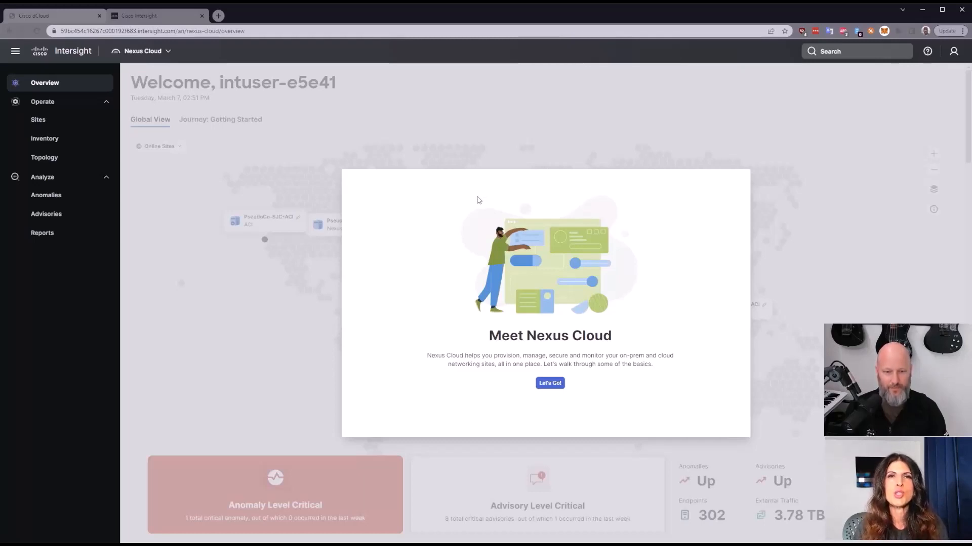
{"action": "mouse_move", "coordinate": [468, 193]}
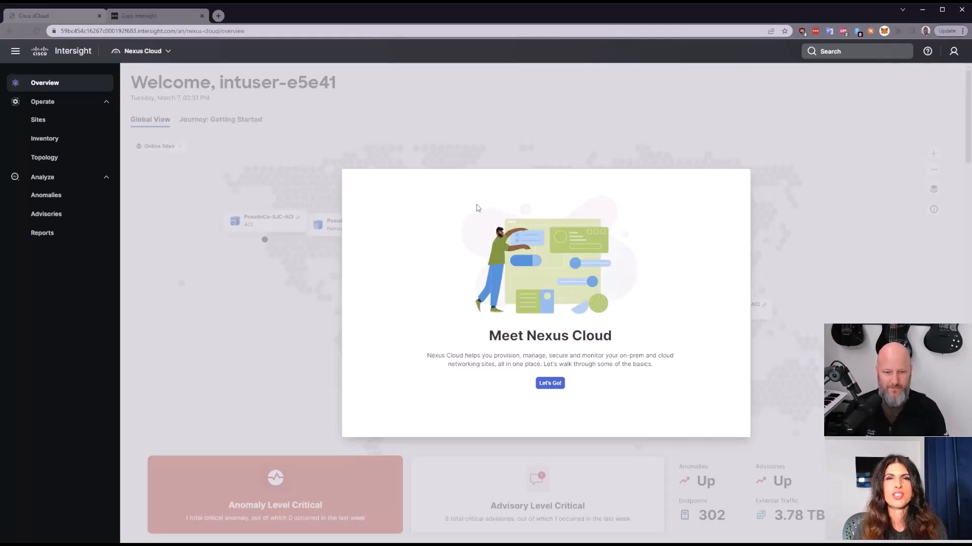
{"action": "mouse_move", "coordinate": [520, 238]}
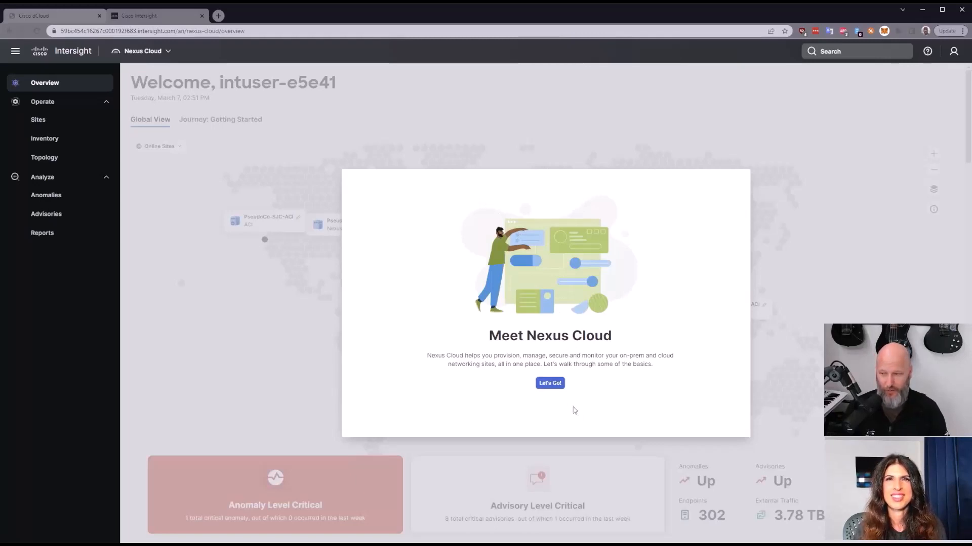
{"action": "mouse_move", "coordinate": [503, 214]}
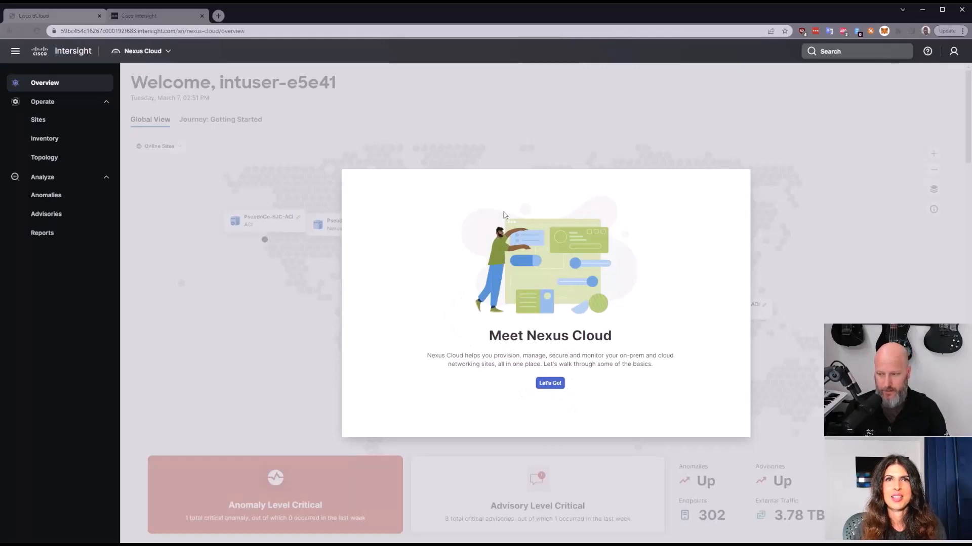
{"action": "mouse_move", "coordinate": [503, 428]}
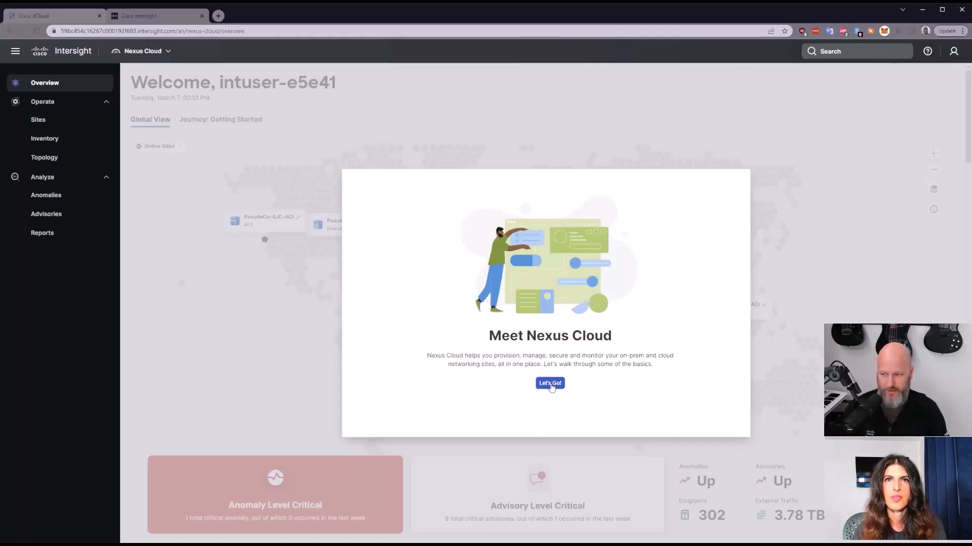
Step: Walk the welcome tour through Overview, Operate and Analyze, then dismiss it to reveal the site map
{"action": "left_click", "coordinate": [549, 383]}
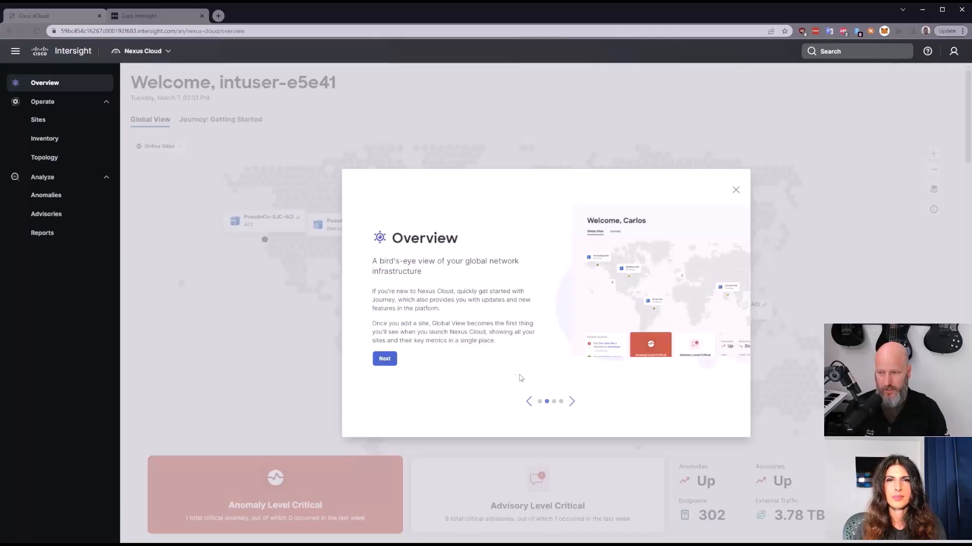
{"action": "mouse_move", "coordinate": [573, 404]}
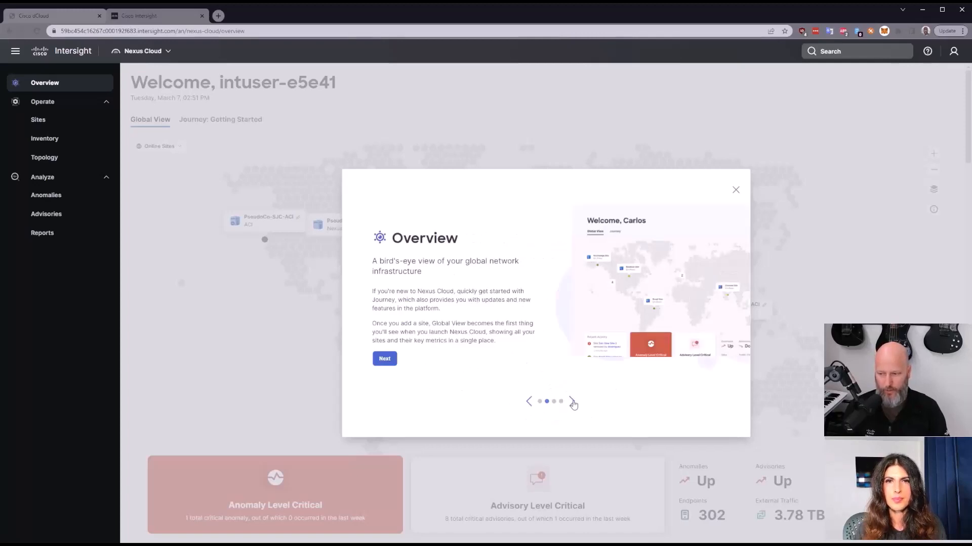
{"action": "left_click", "coordinate": [571, 401]}
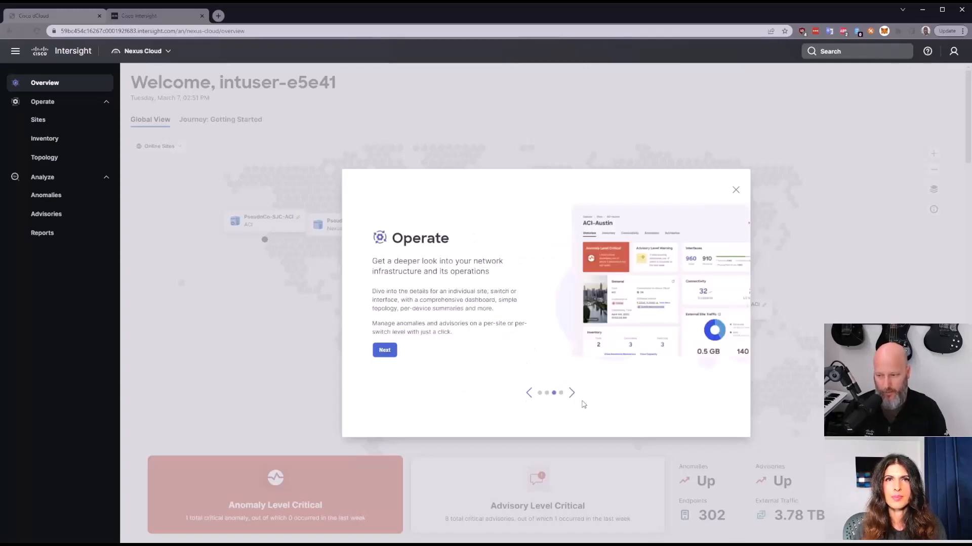
{"action": "left_click", "coordinate": [384, 349]}
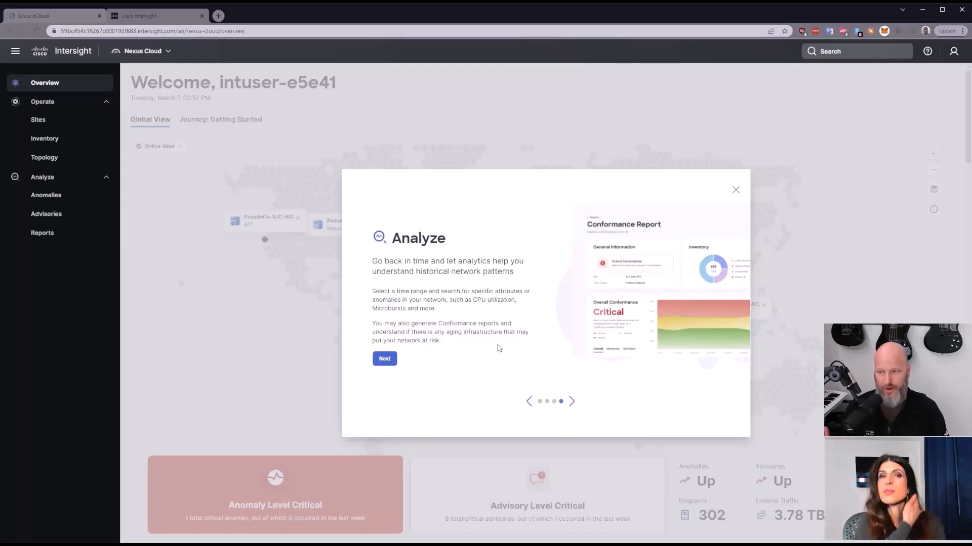
{"action": "mouse_move", "coordinate": [755, 205]}
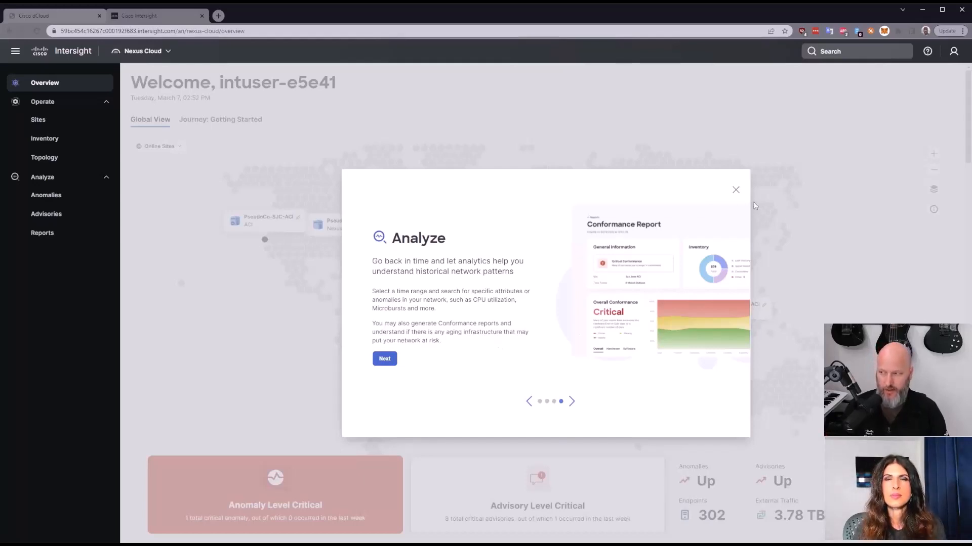
{"action": "left_click", "coordinate": [736, 189]}
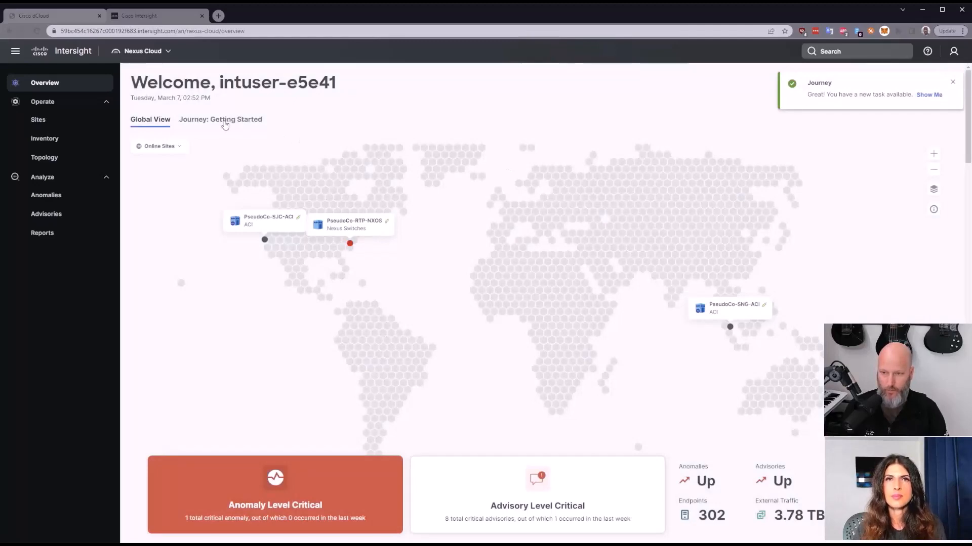
Step: Show the Getting Started journey map at 42% with the Site Details panel and task notice closed
{"action": "left_click", "coordinate": [220, 119]}
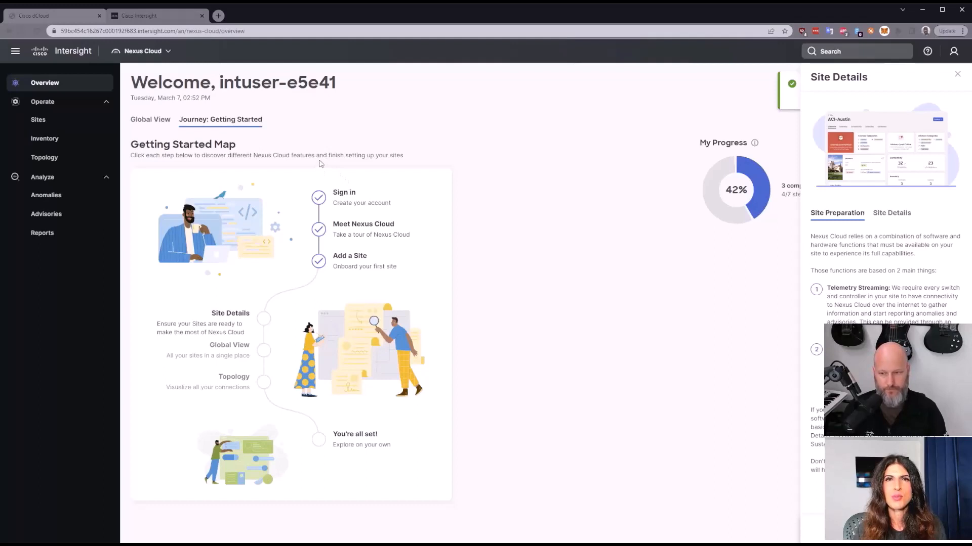
{"action": "left_click", "coordinate": [956, 74]}
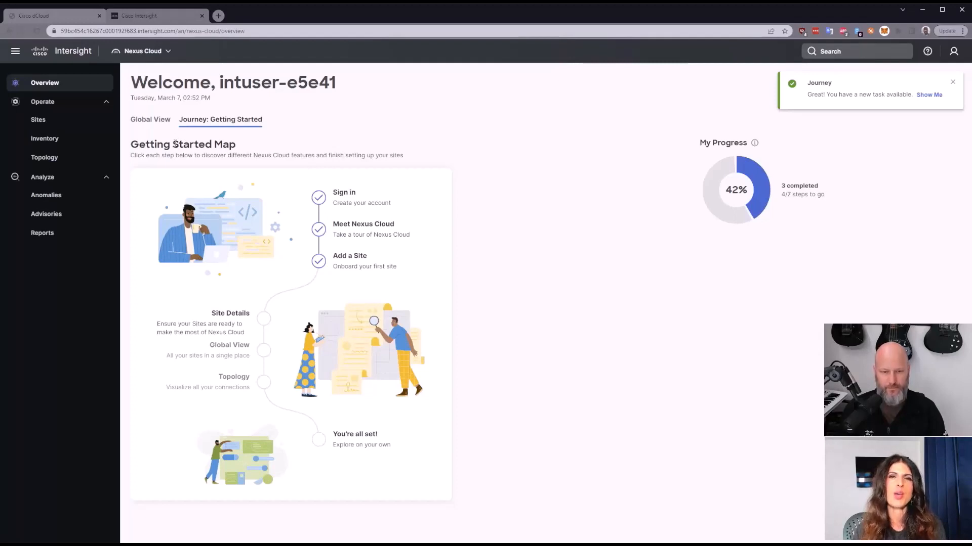
{"action": "left_click", "coordinate": [953, 81]}
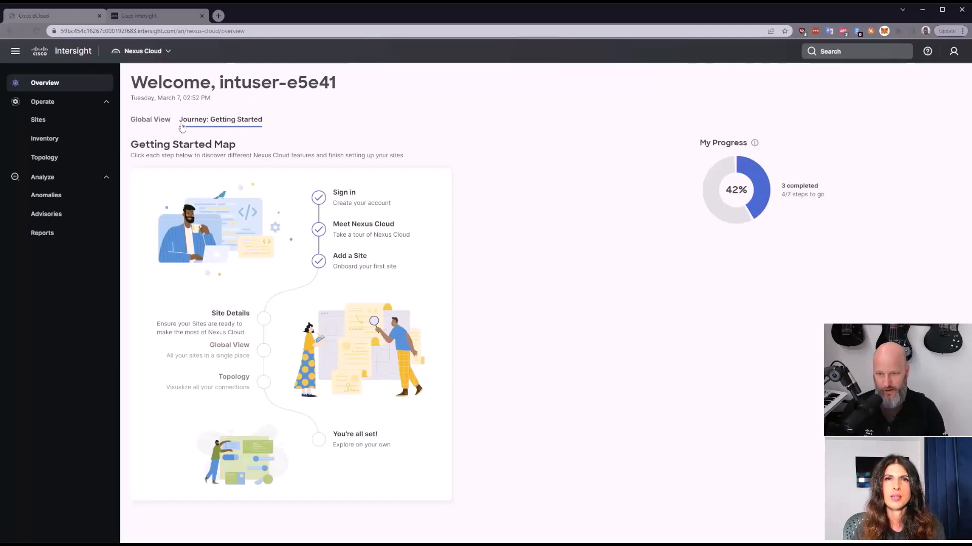
Step: Return to Global View and bring the critical anomaly, advisory and 3 Sites cards into view
{"action": "left_click", "coordinate": [150, 120]}
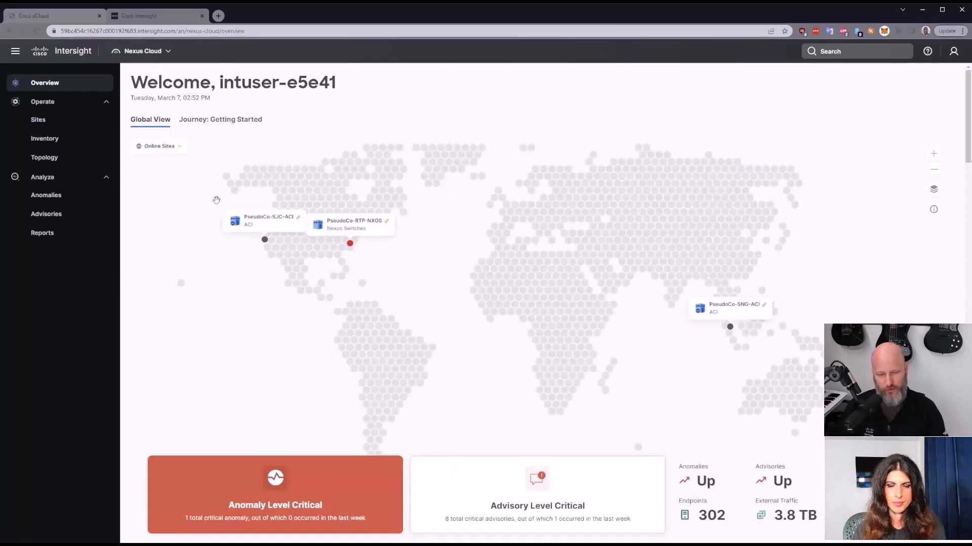
{"action": "mouse_move", "coordinate": [225, 210]}
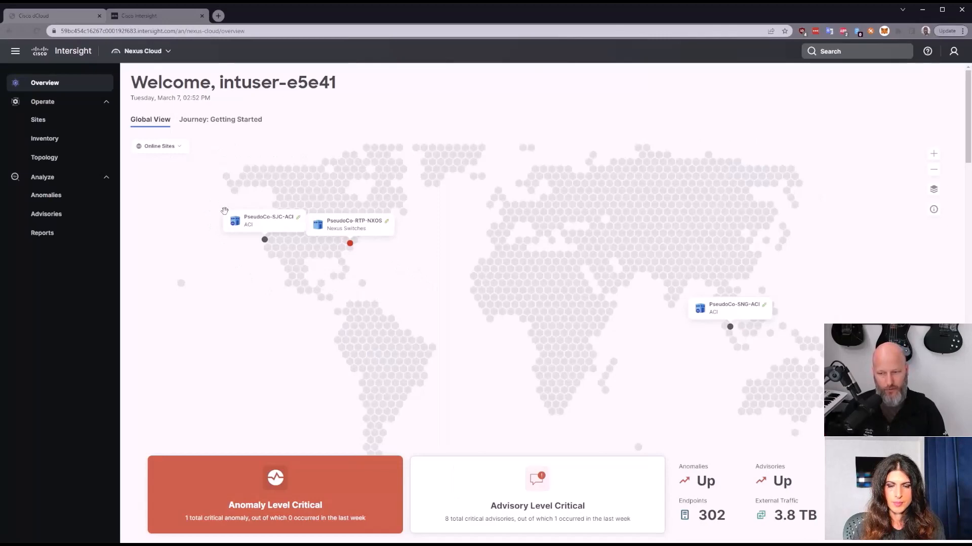
{"action": "mouse_move", "coordinate": [262, 275]}
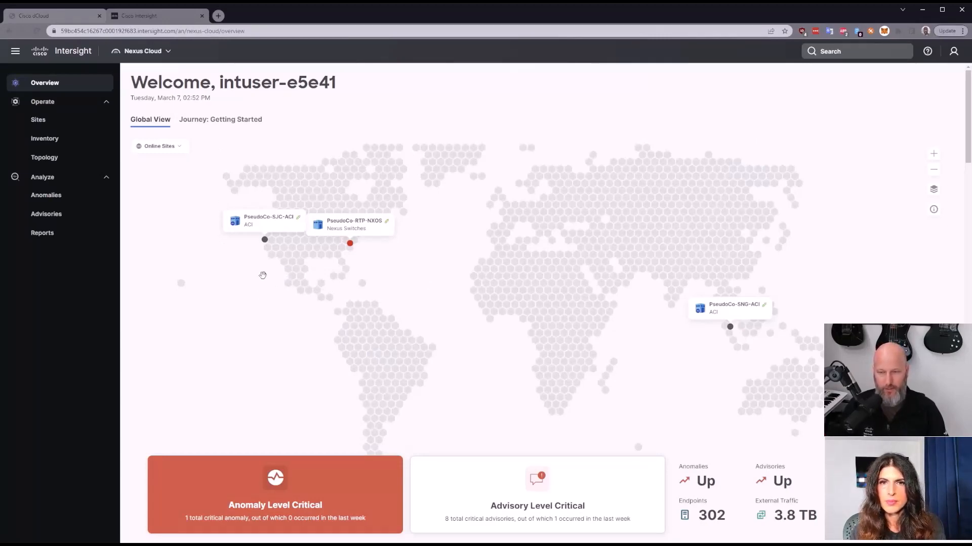
{"action": "mouse_move", "coordinate": [248, 160]}
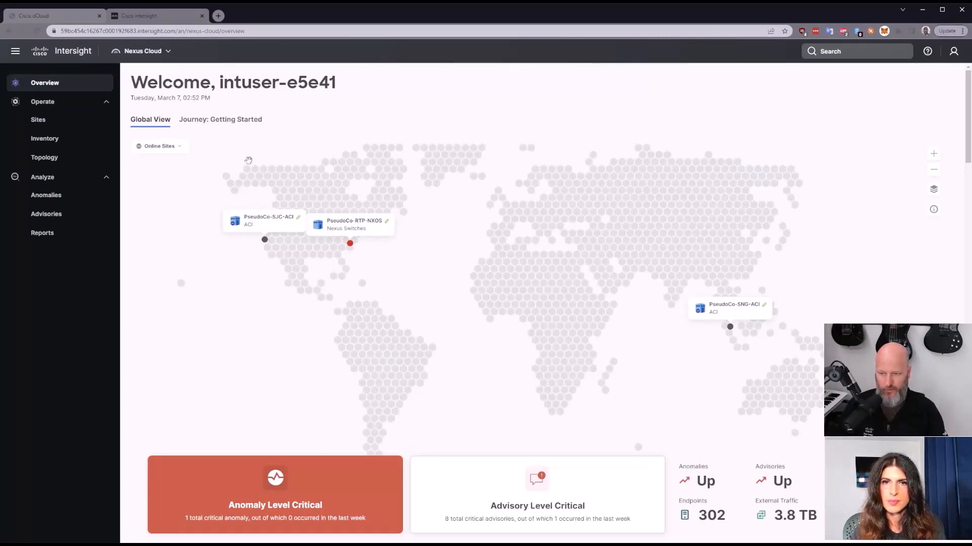
{"action": "mouse_move", "coordinate": [333, 368]}
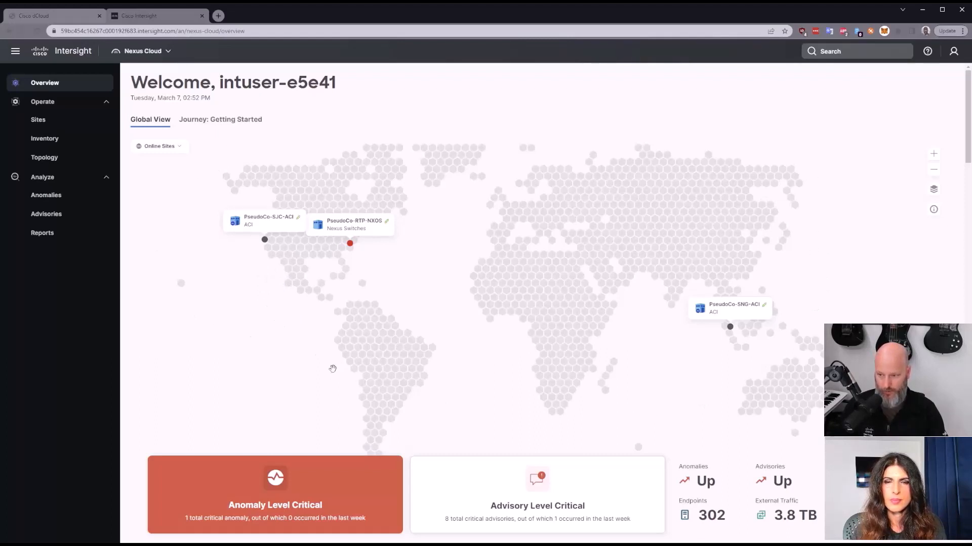
{"action": "mouse_move", "coordinate": [605, 210]}
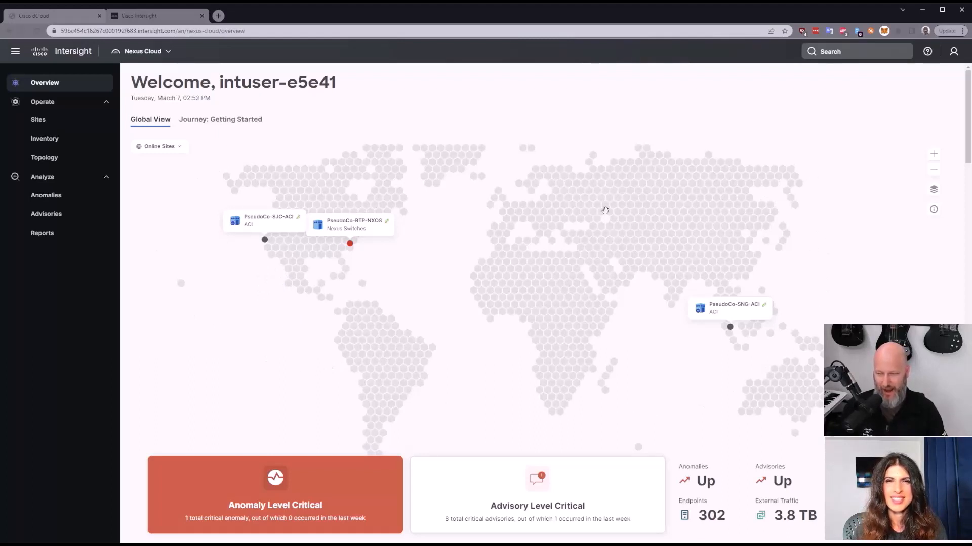
{"action": "mouse_move", "coordinate": [484, 346]}
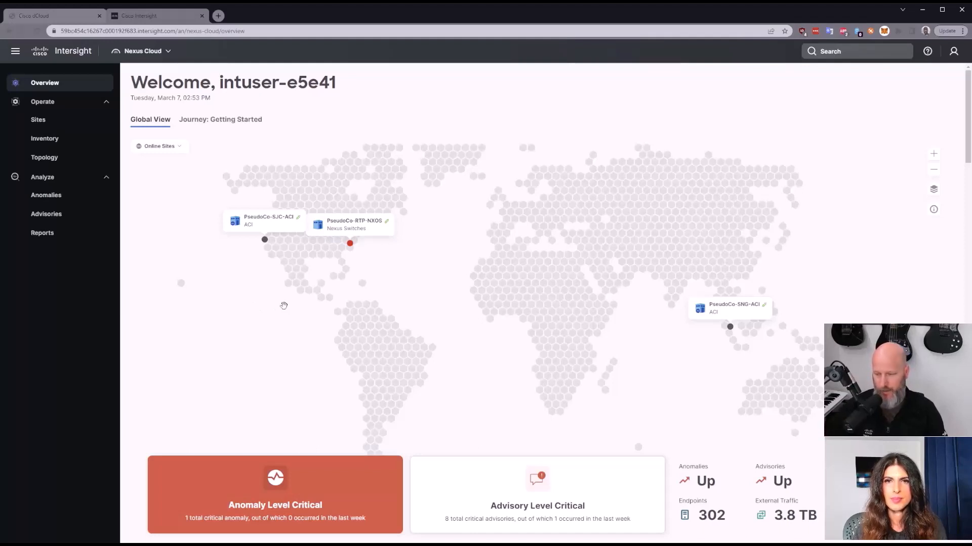
{"action": "mouse_move", "coordinate": [324, 279]}
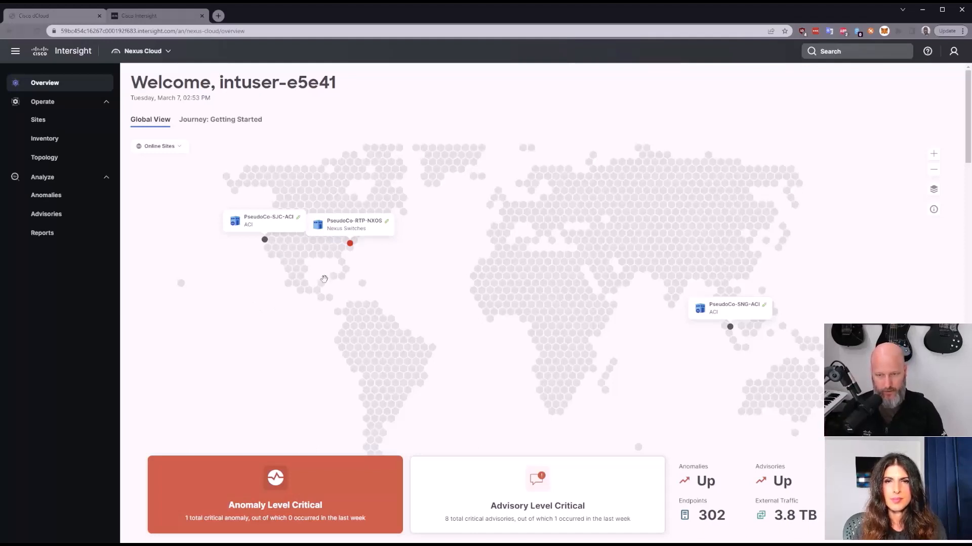
{"action": "scroll", "scroll_direction": "down", "scroll_amount": 3}
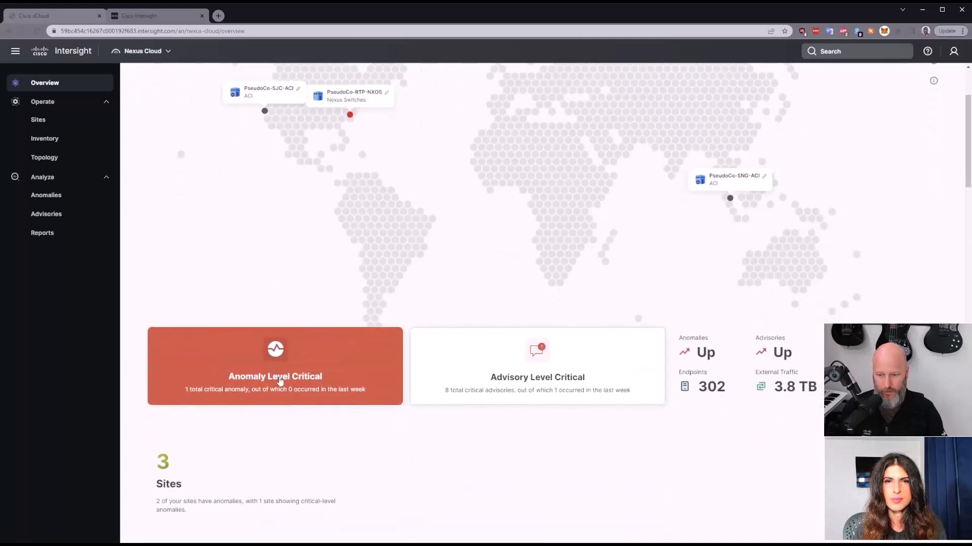
{"action": "mouse_move", "coordinate": [528, 380]}
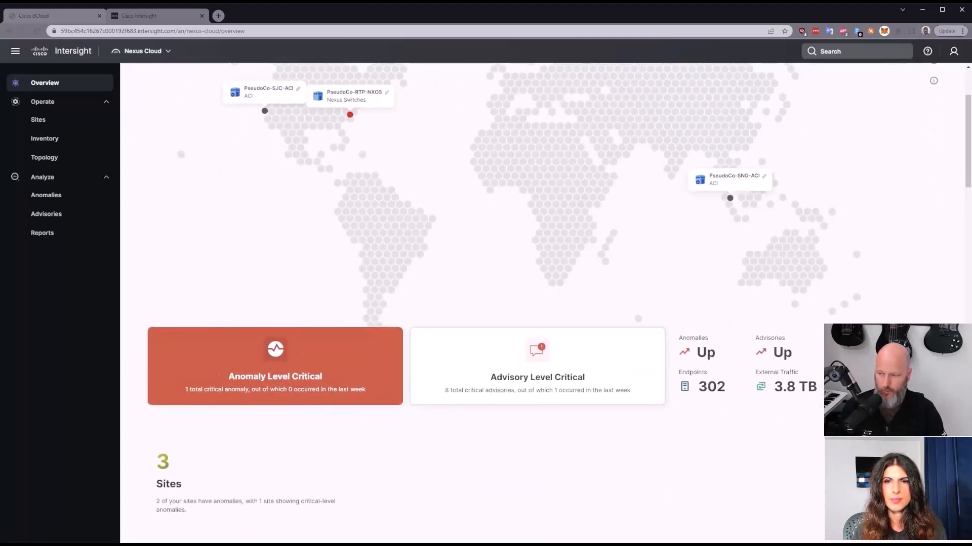
{"action": "mouse_move", "coordinate": [703, 397]}
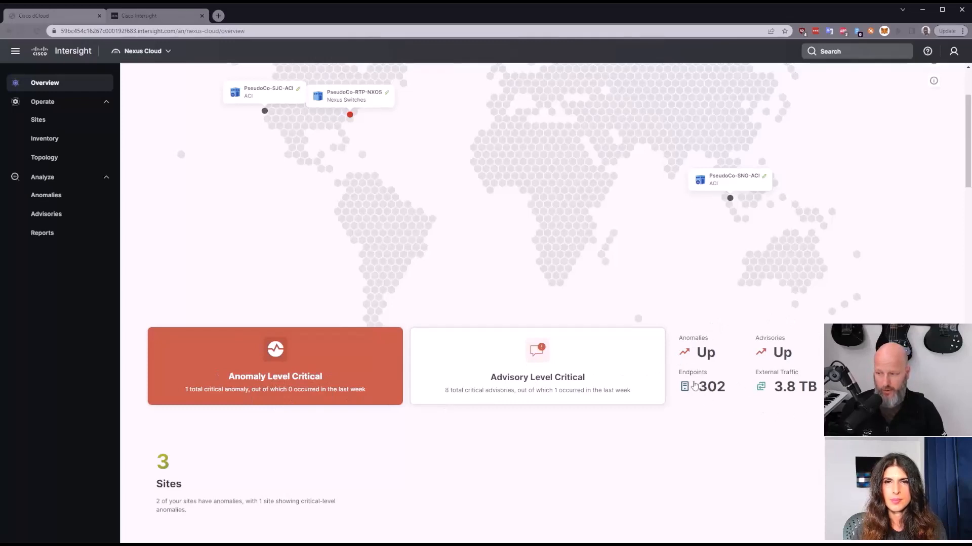
{"action": "mouse_move", "coordinate": [774, 358]}
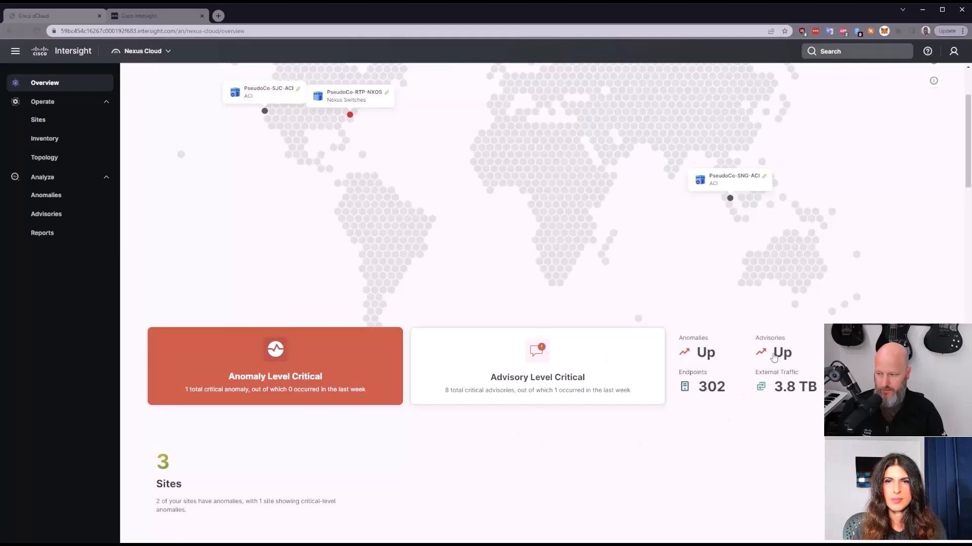
{"action": "scroll", "scroll_direction": "down", "scroll_amount": 3}
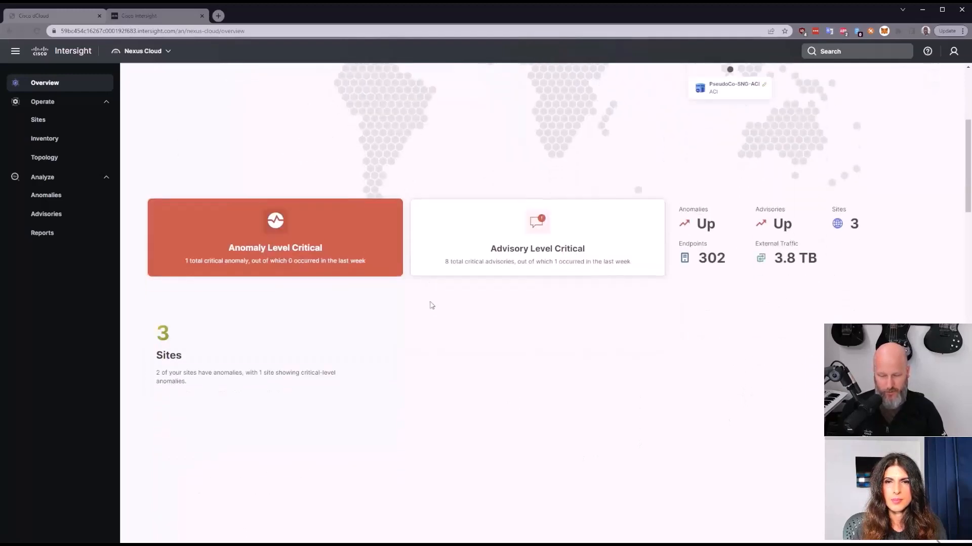
Step: Scroll the overview past the per-site details and trend charts to the external traffic summary
{"action": "scroll", "scroll_direction": "down", "scroll_amount": 3}
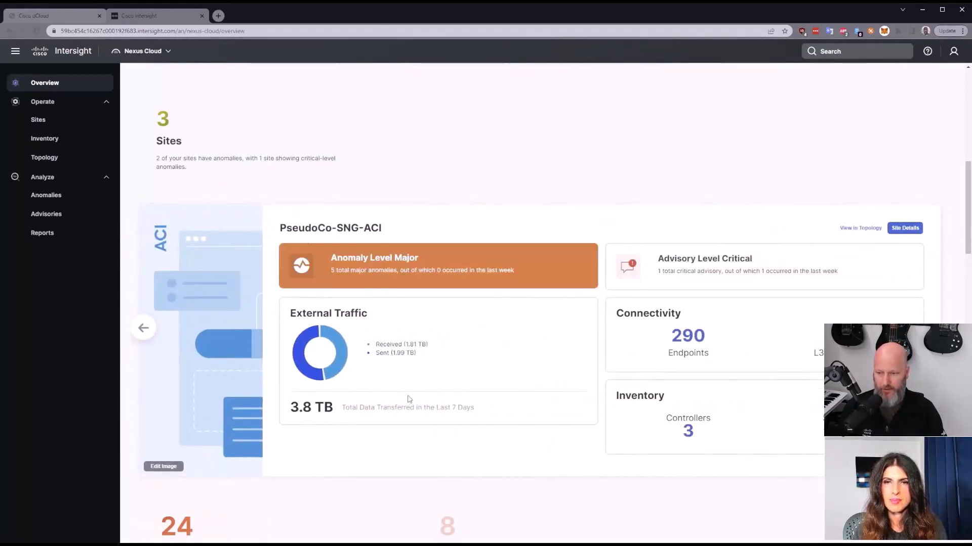
{"action": "scroll", "scroll_direction": "down", "scroll_amount": 3}
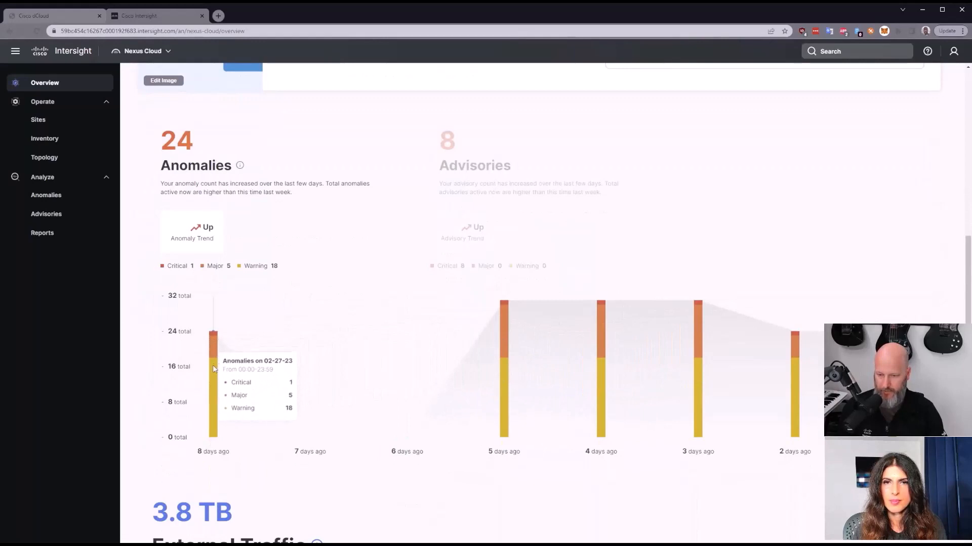
{"action": "mouse_move", "coordinate": [503, 308]}
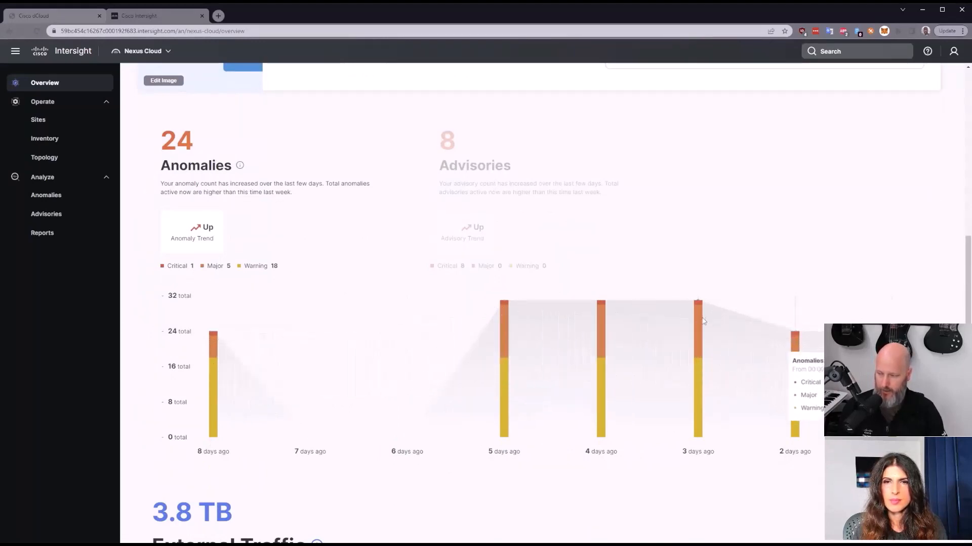
{"action": "mouse_move", "coordinate": [600, 304]}
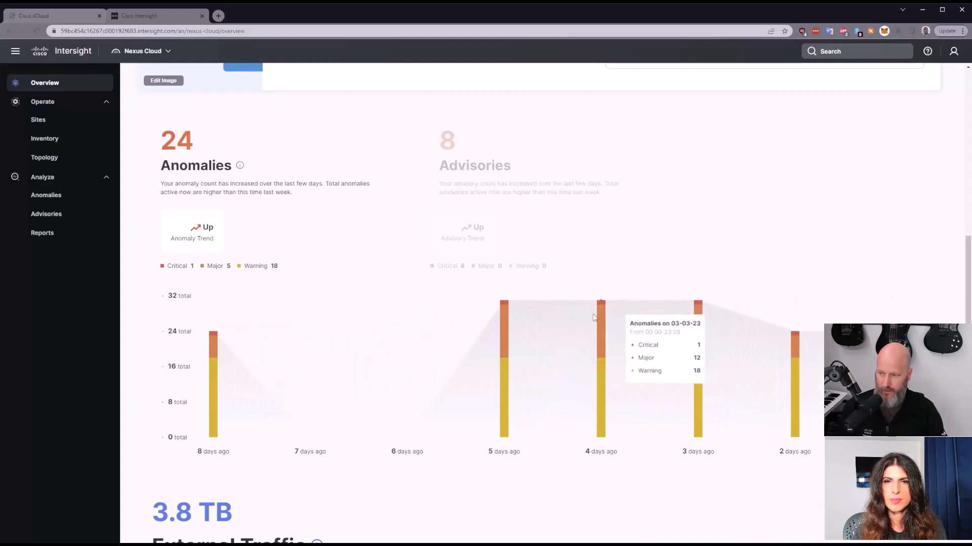
{"action": "mouse_move", "coordinate": [228, 236]}
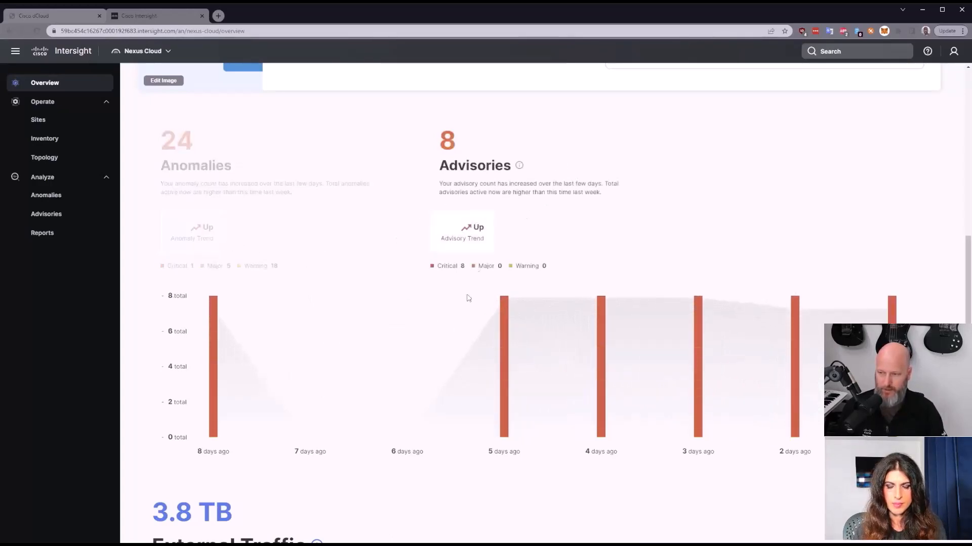
{"action": "scroll", "scroll_direction": "down", "scroll_amount": 3}
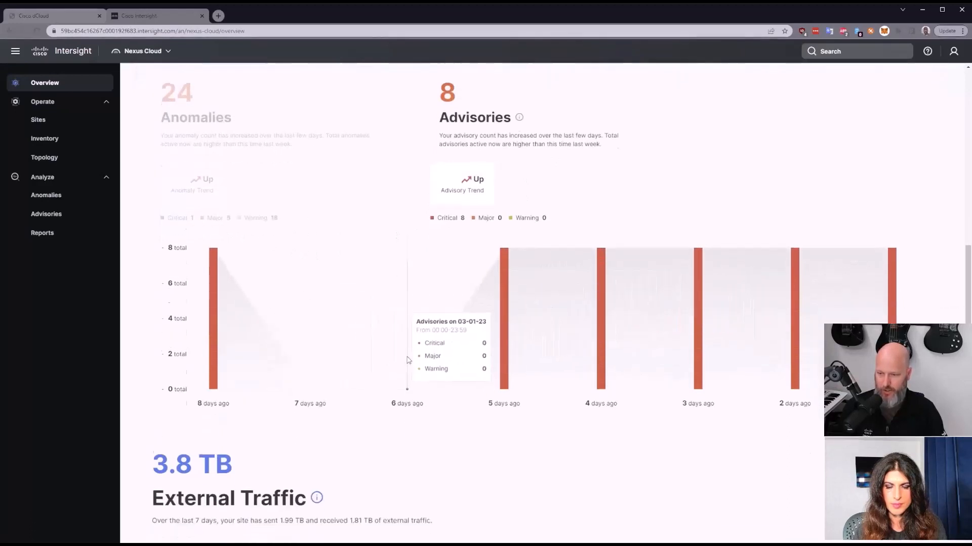
{"action": "scroll", "scroll_direction": "down", "scroll_amount": 3}
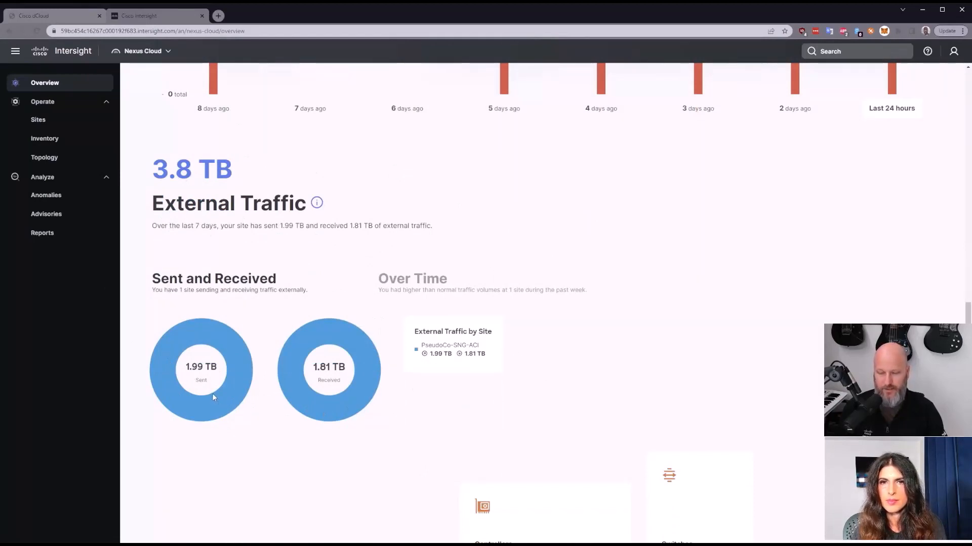
{"action": "mouse_move", "coordinate": [314, 349]}
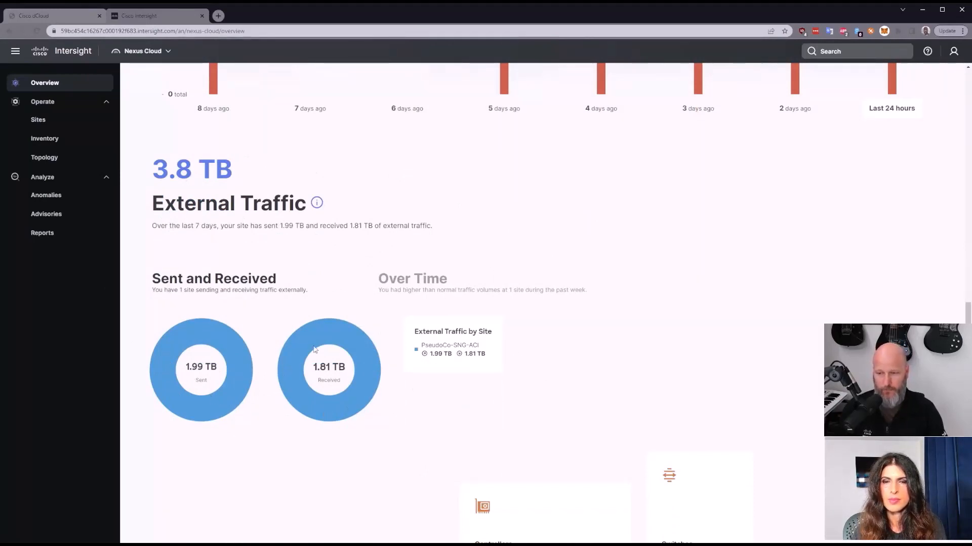
{"action": "left_click", "coordinate": [317, 203]}
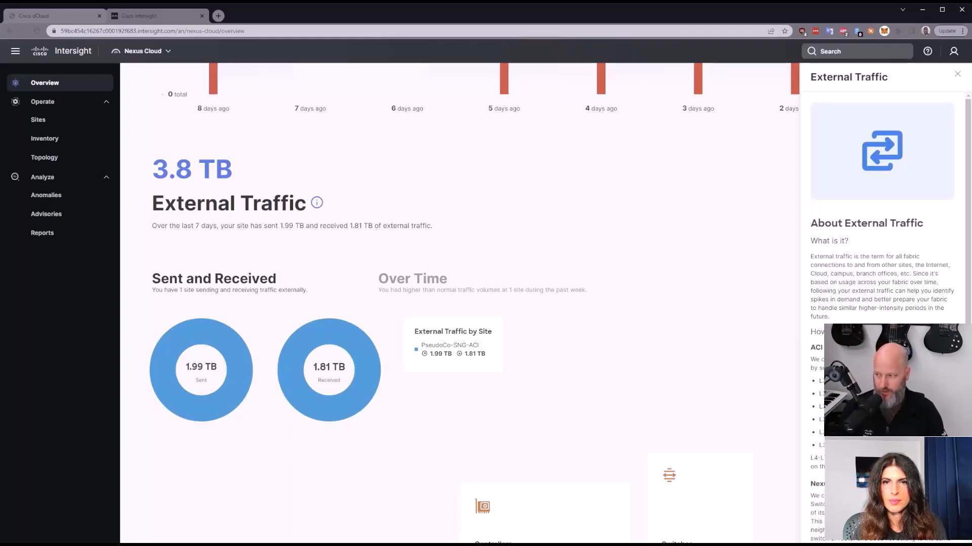
{"action": "mouse_move", "coordinate": [906, 277]}
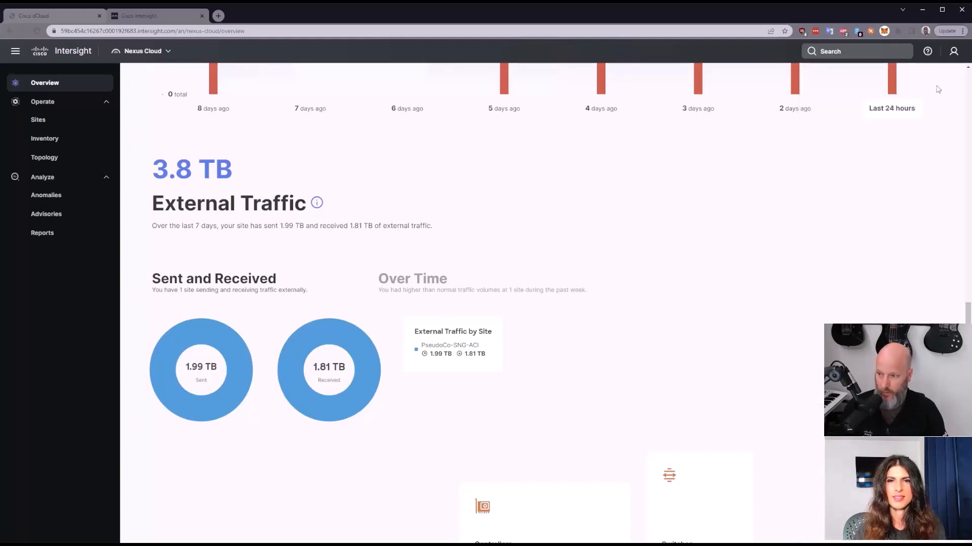
{"action": "scroll", "scroll_direction": "down", "scroll_amount": 3}
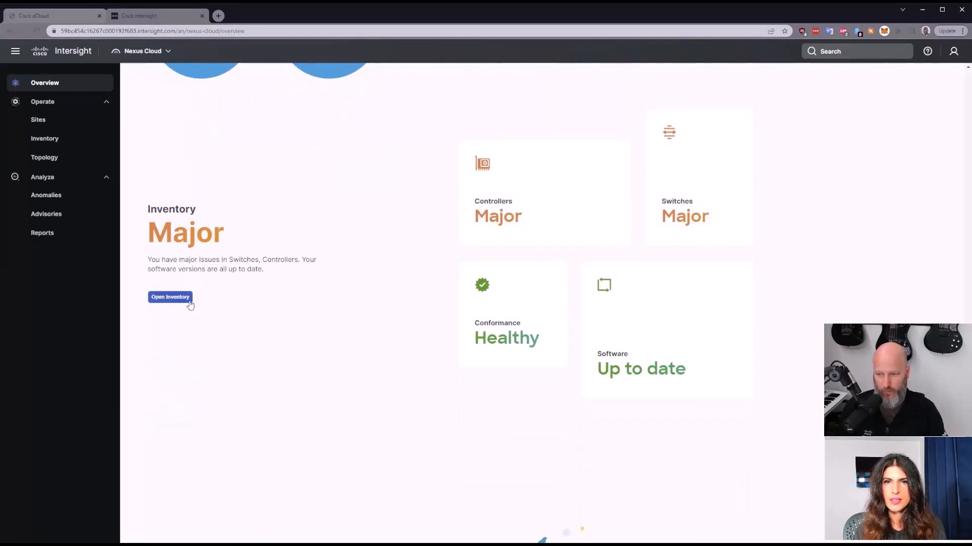
{"action": "mouse_move", "coordinate": [773, 244]}
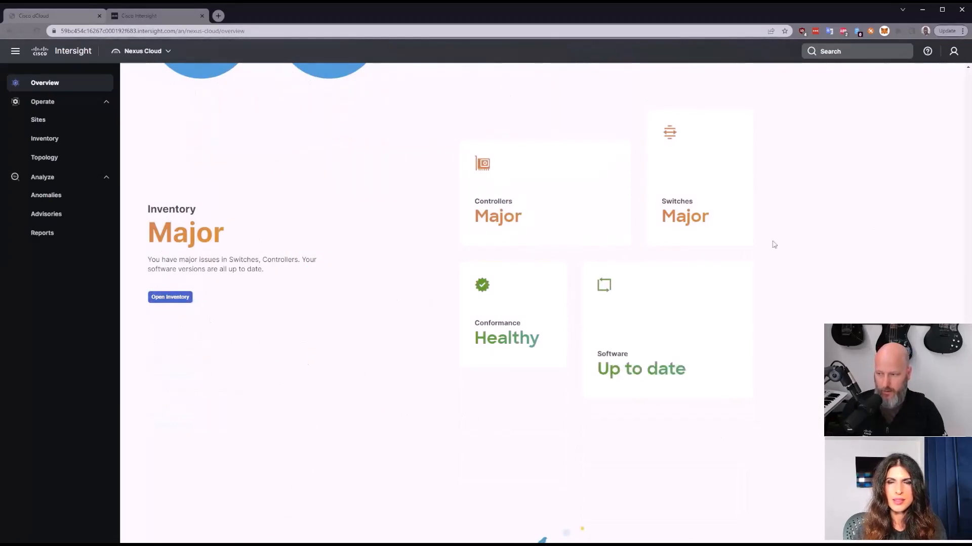
{"action": "mouse_move", "coordinate": [545, 192]}
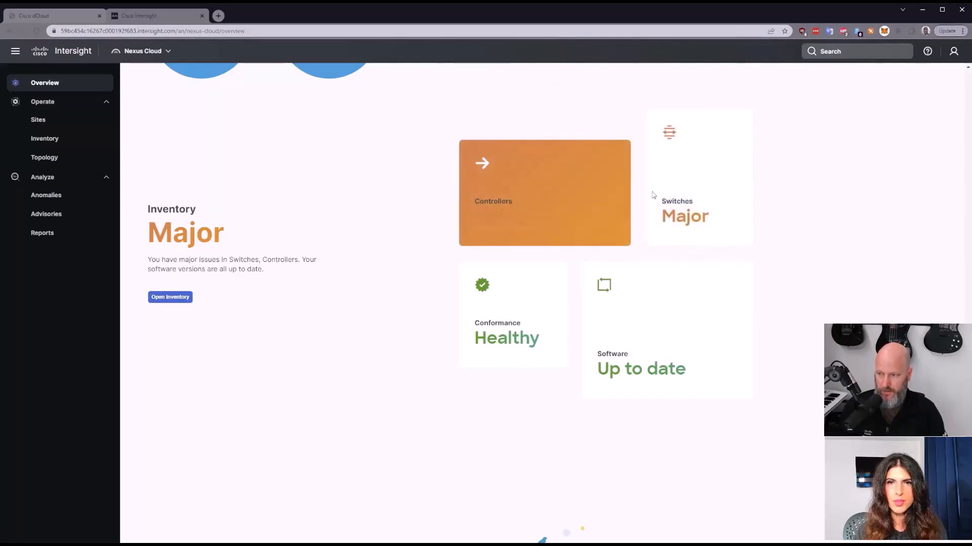
{"action": "scroll", "scroll_direction": "down", "scroll_amount": 3}
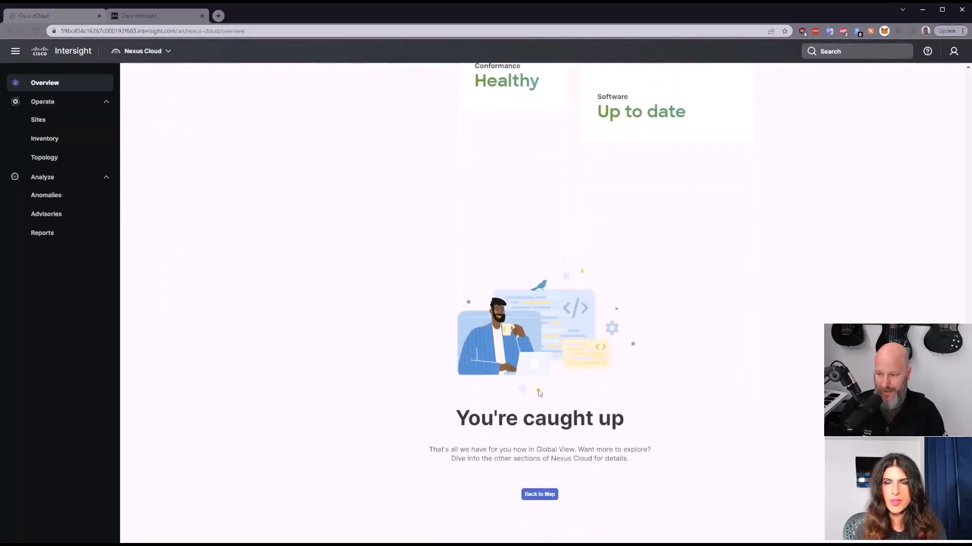
{"action": "mouse_move", "coordinate": [400, 424]}
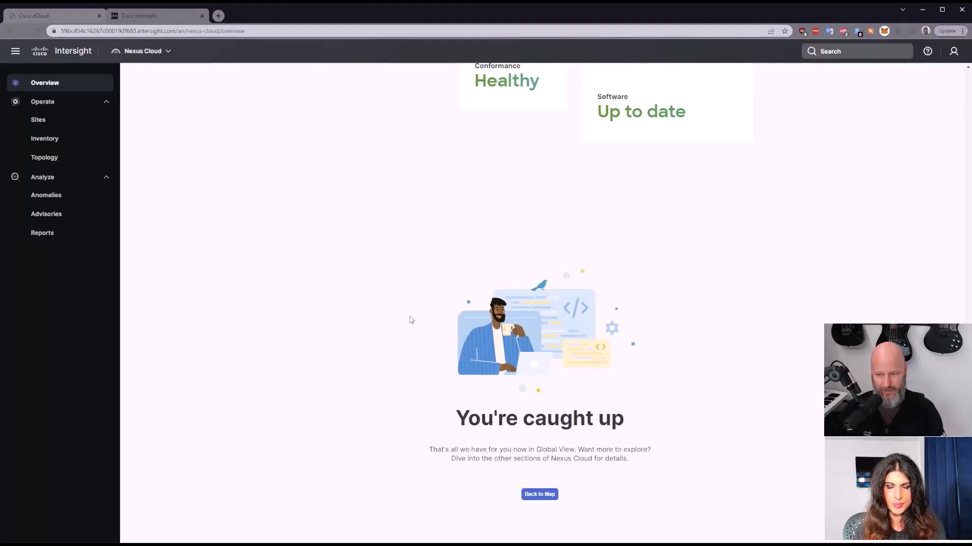
{"action": "mouse_move", "coordinate": [391, 338]}
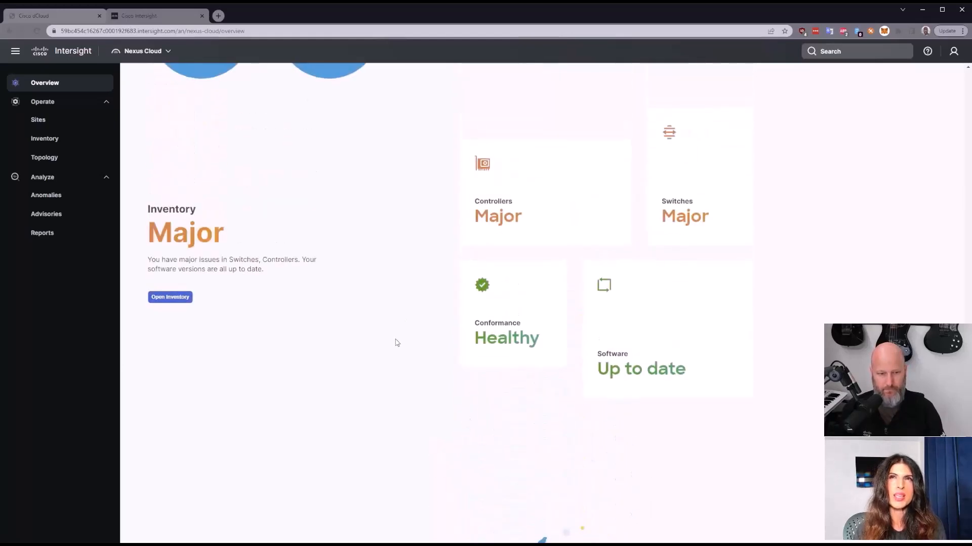
{"action": "mouse_move", "coordinate": [373, 341]}
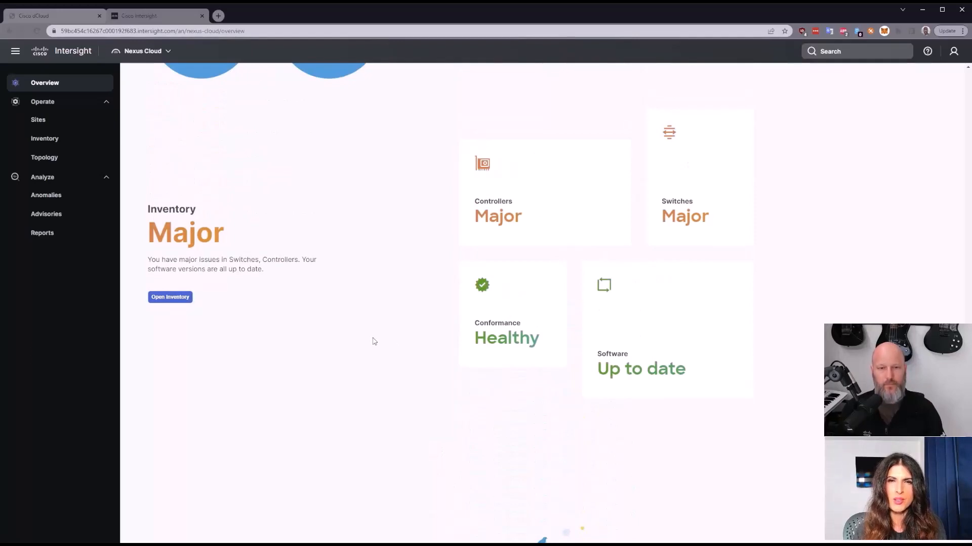
{"action": "mouse_move", "coordinate": [506, 349]}
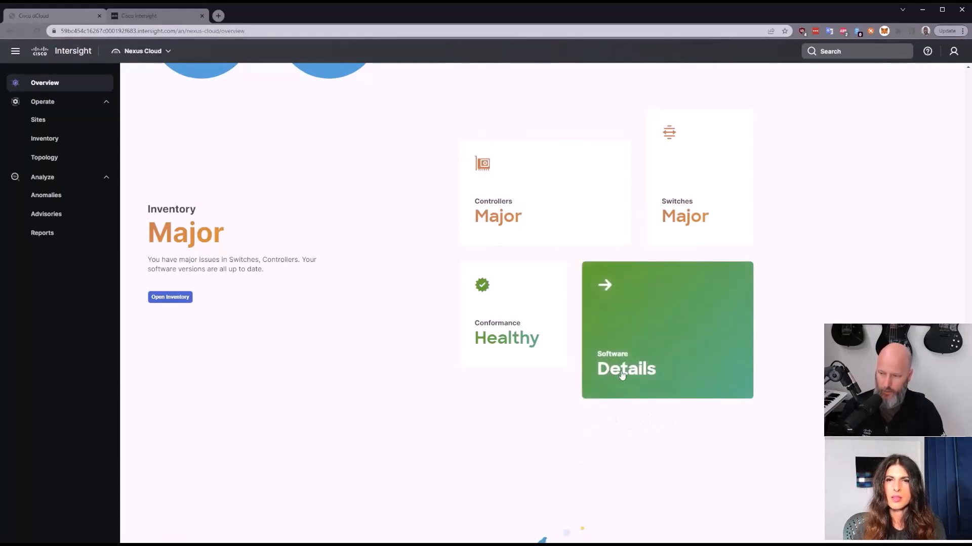
Step: Show Software Management with recommended and latest ACI versions and the site's current version
{"action": "left_click", "coordinate": [626, 368]}
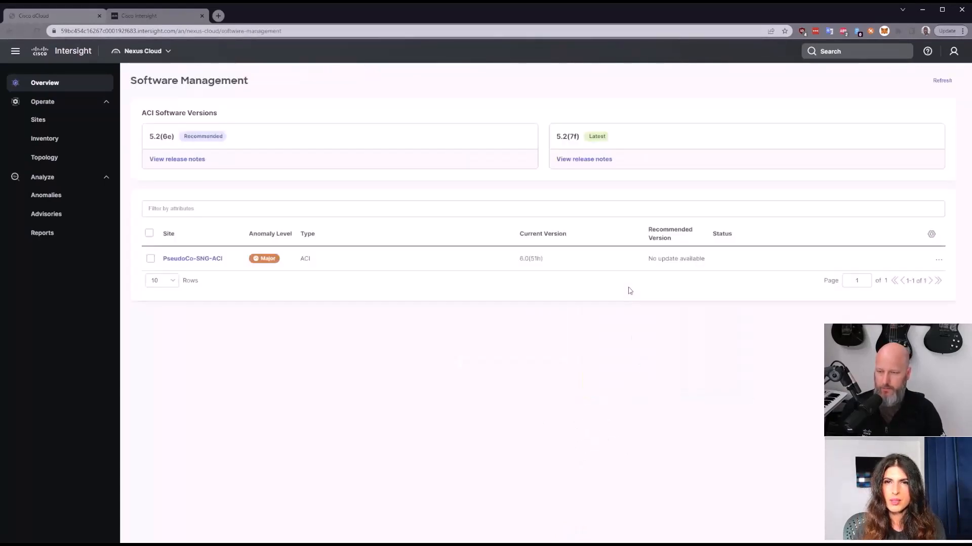
{"action": "mouse_move", "coordinate": [194, 103]}
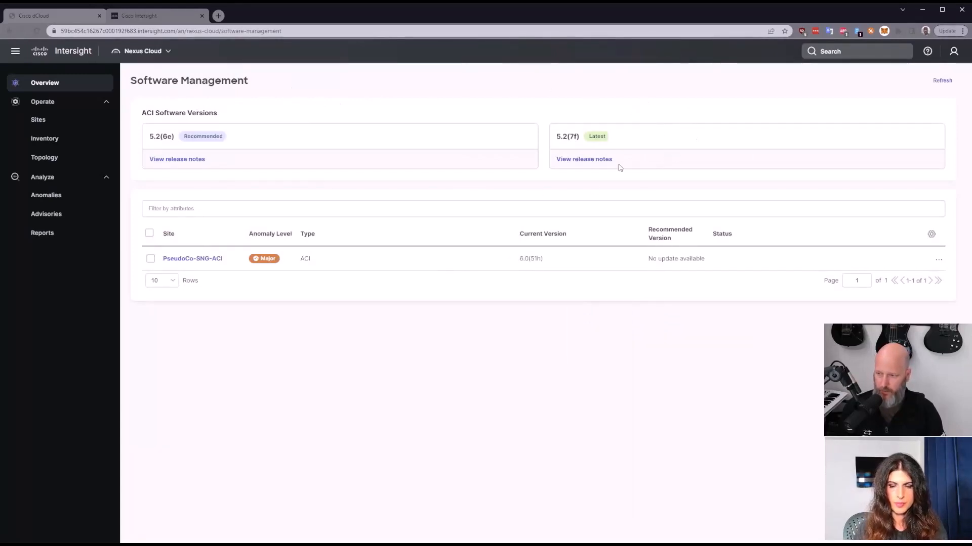
{"action": "mouse_move", "coordinate": [758, 305]}
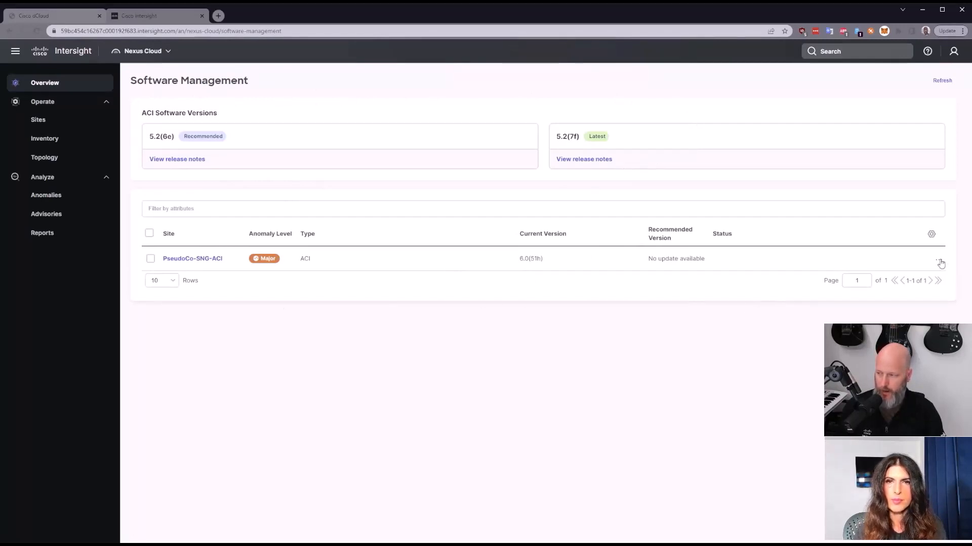
{"action": "left_click", "coordinate": [938, 259]}
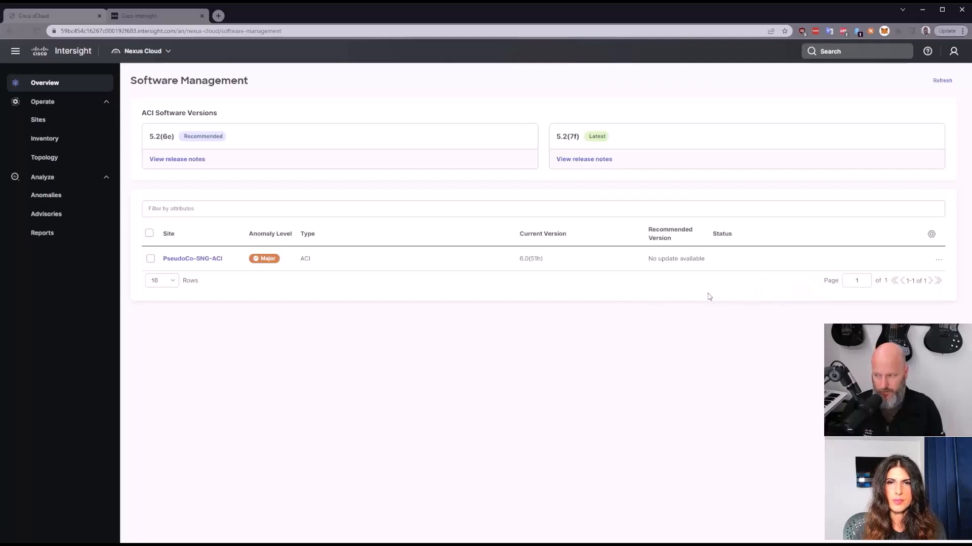
{"action": "mouse_move", "coordinate": [532, 295]}
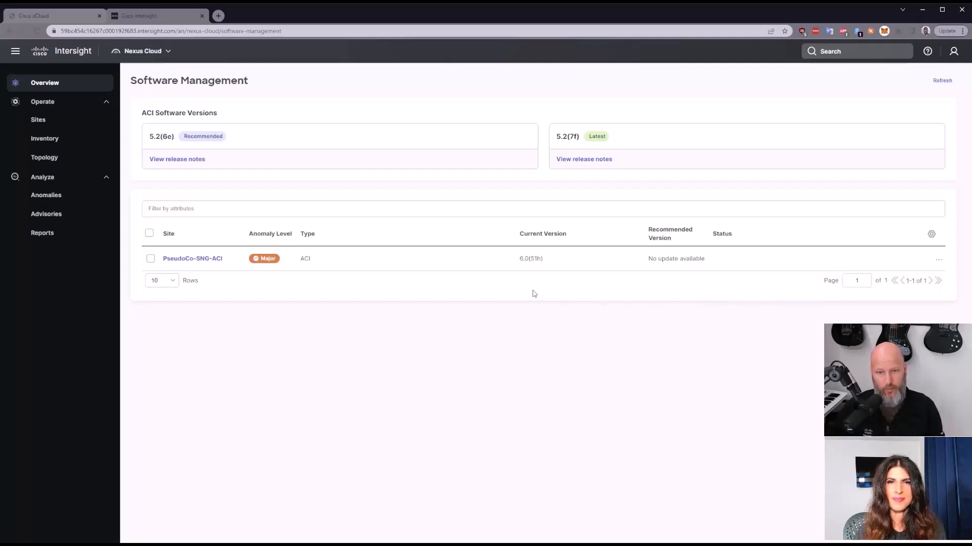
{"action": "mouse_move", "coordinate": [412, 287]}
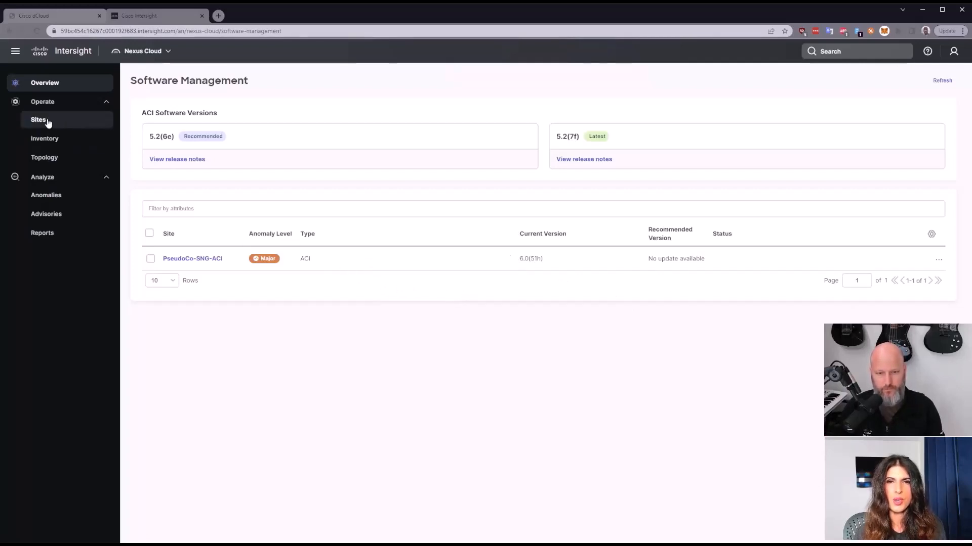
Step: Show the Sites list with three sites' anomaly and advisory levels and software versions
{"action": "left_click", "coordinate": [38, 119]}
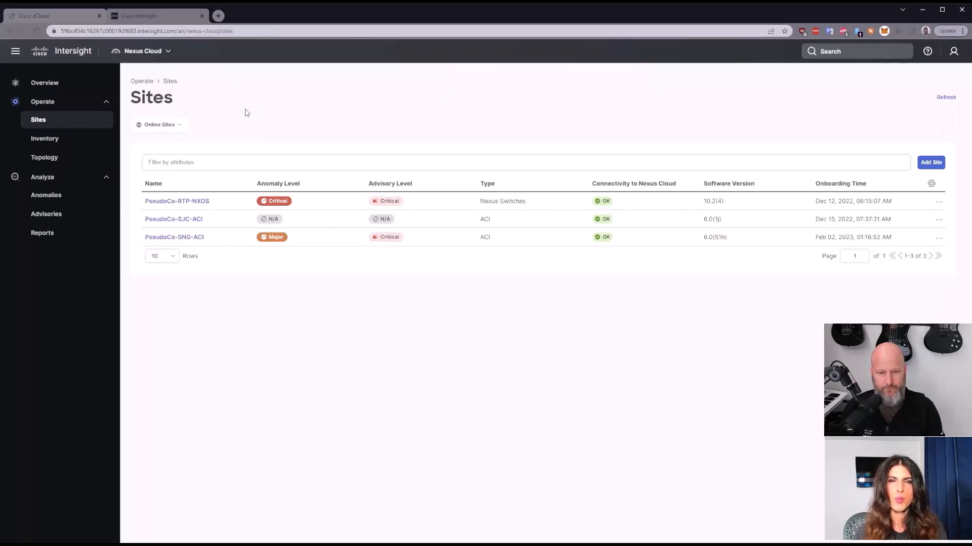
{"action": "mouse_move", "coordinate": [260, 122]}
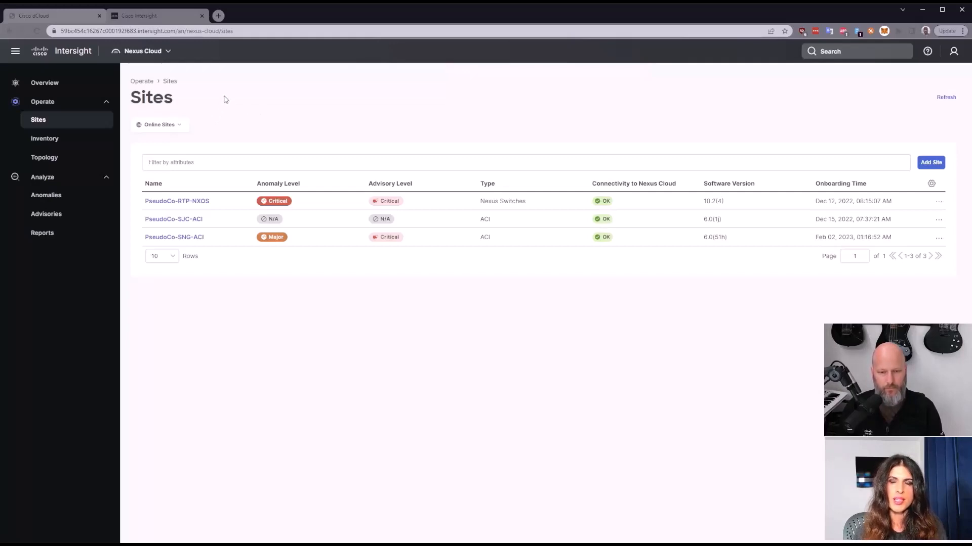
{"action": "mouse_move", "coordinate": [237, 101]}
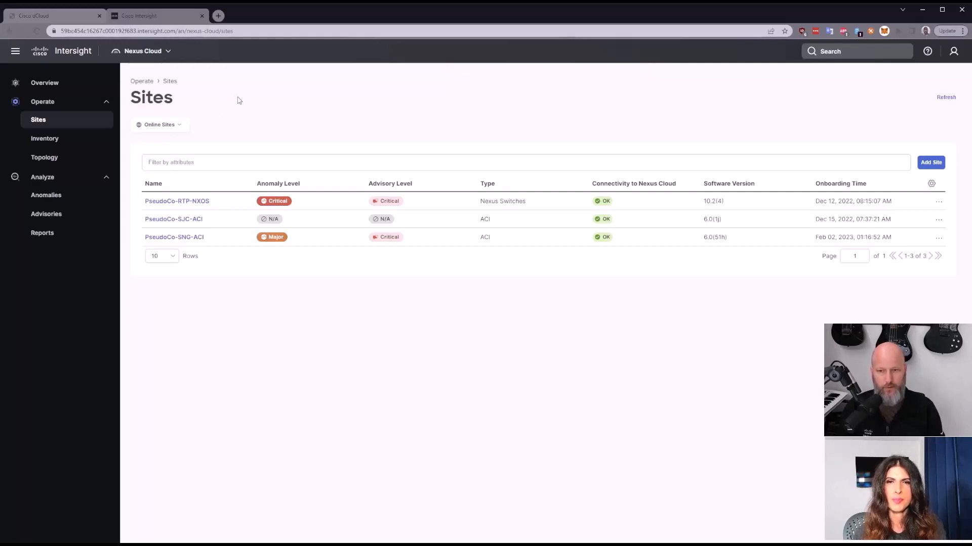
{"action": "mouse_move", "coordinate": [313, 148]}
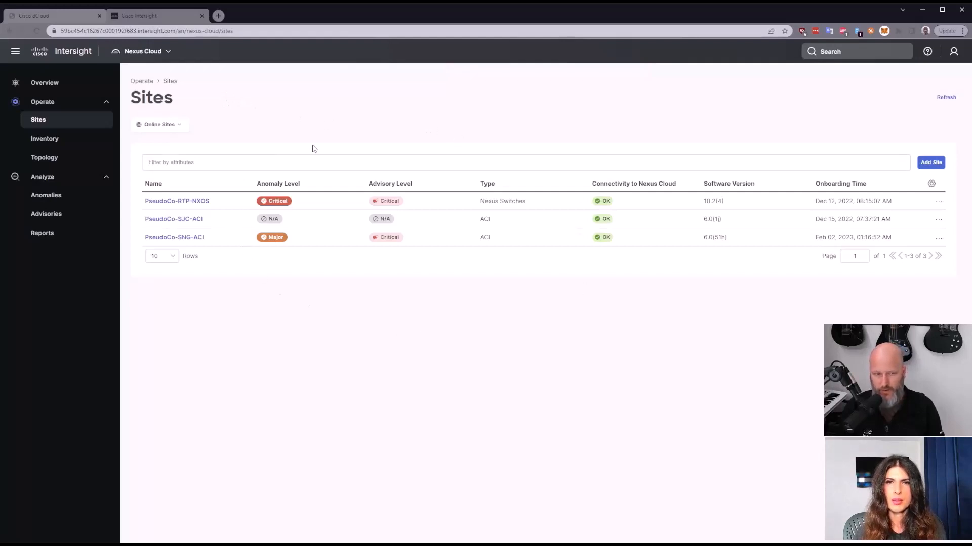
{"action": "mouse_move", "coordinate": [249, 270]}
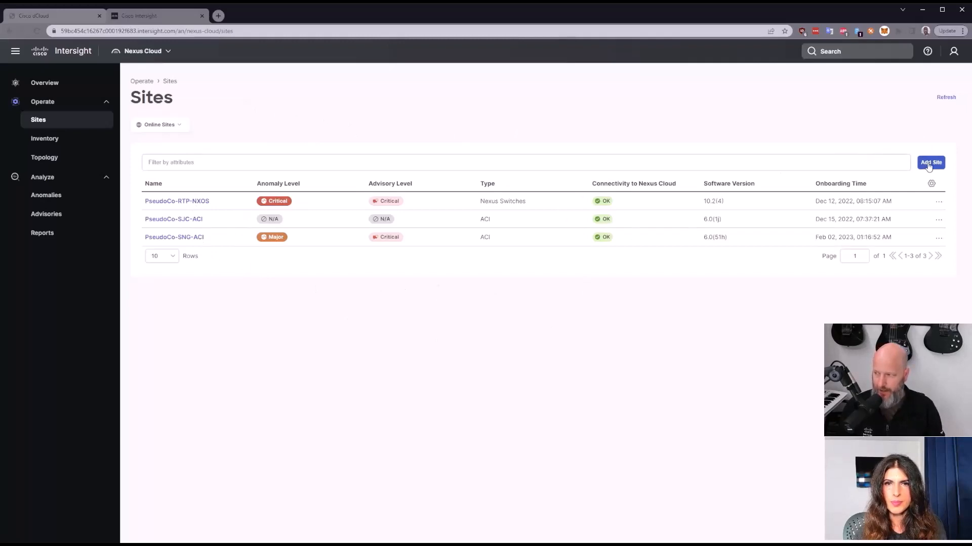
{"action": "left_click", "coordinate": [930, 162]}
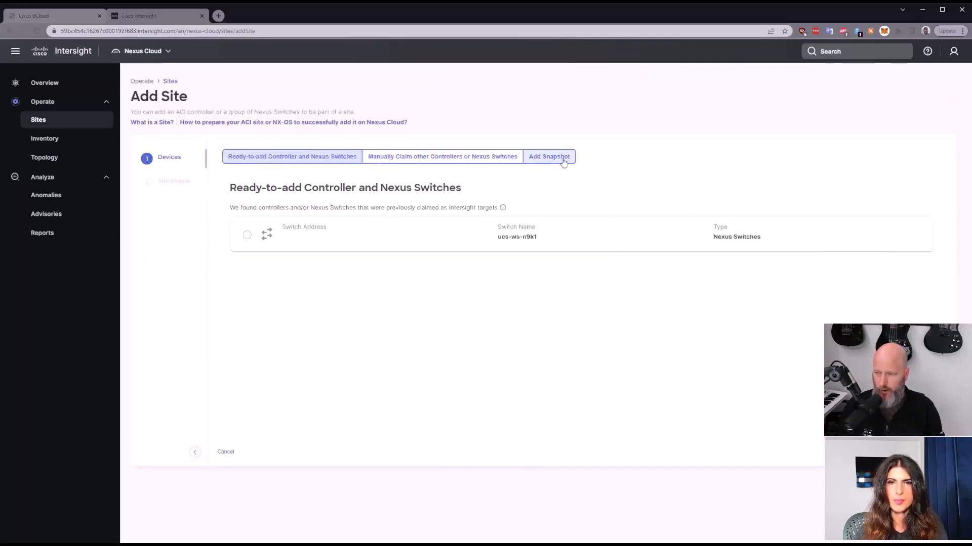
{"action": "left_click", "coordinate": [548, 156]}
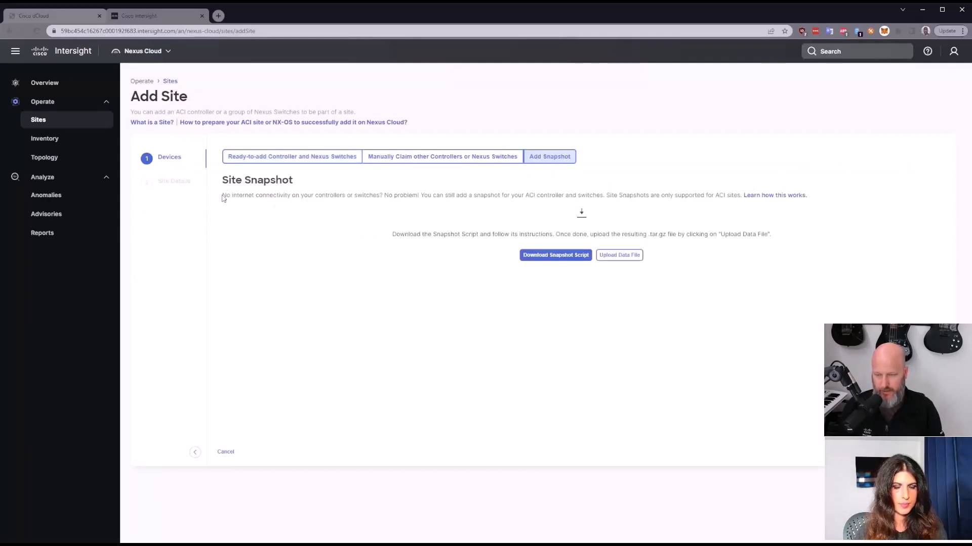
{"action": "left_click_drag", "start_coordinate": [221, 195], "coordinate": [382, 194]}
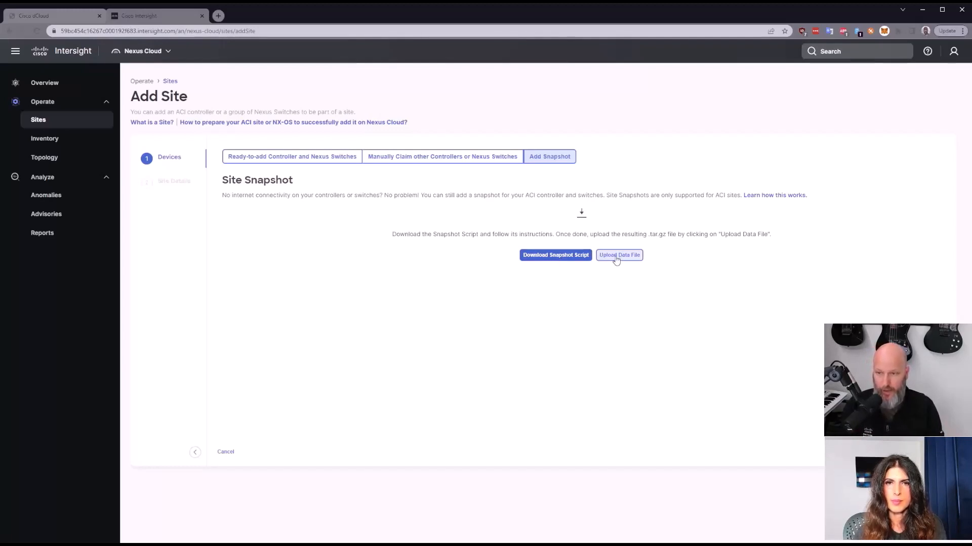
{"action": "mouse_move", "coordinate": [897, 102]}
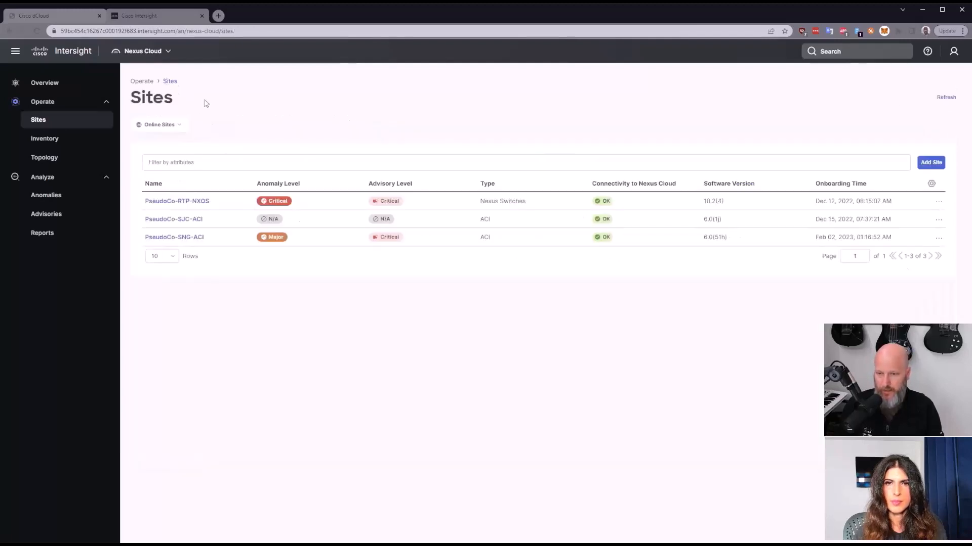
Step: Switch the Sites list from Snapshot Sites back to the three Online Sites
{"action": "left_click", "coordinate": [159, 125]}
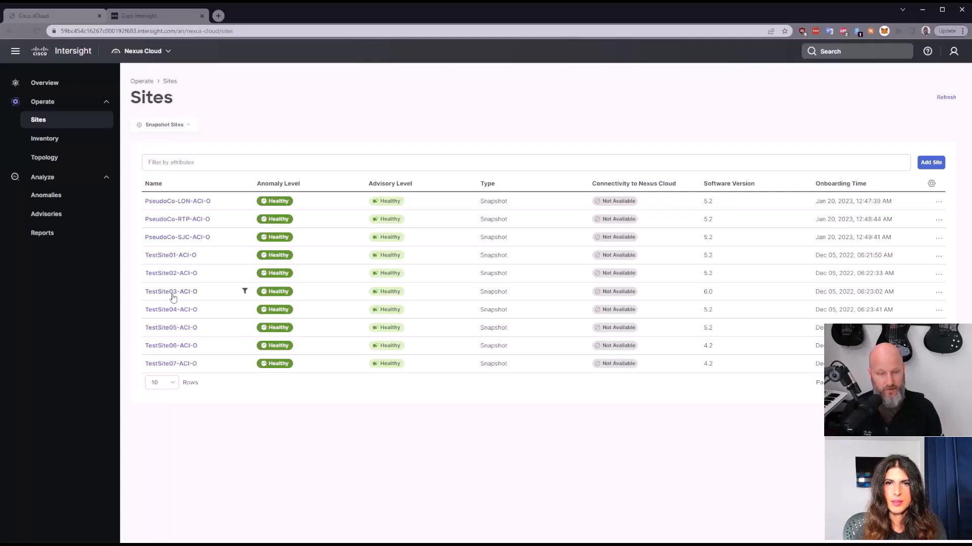
{"action": "mouse_move", "coordinate": [198, 285]}
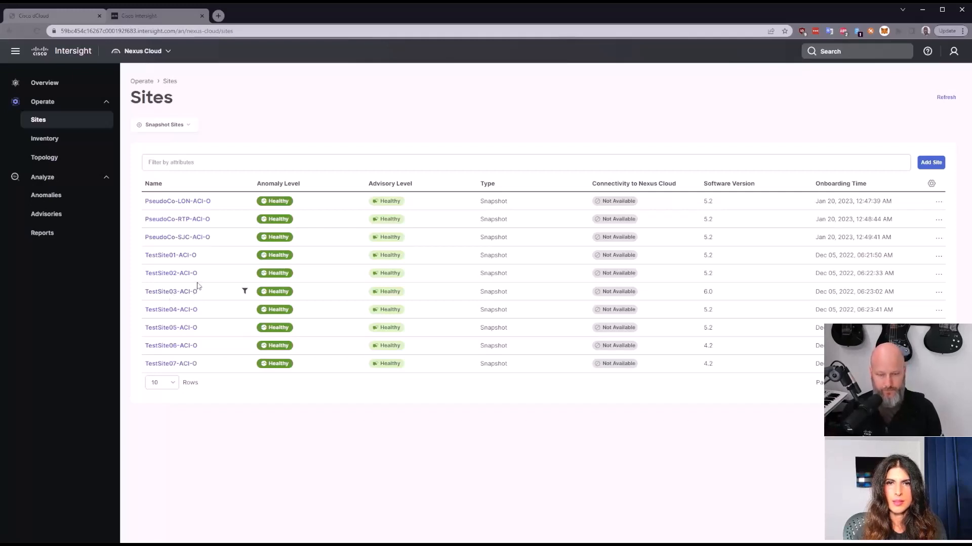
{"action": "mouse_move", "coordinate": [122, 151]}
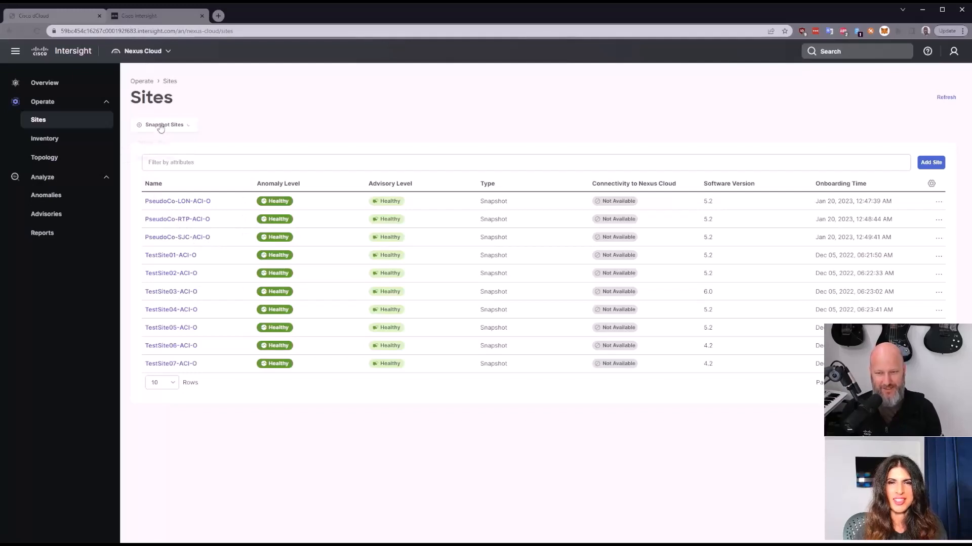
{"action": "left_click", "coordinate": [164, 125]}
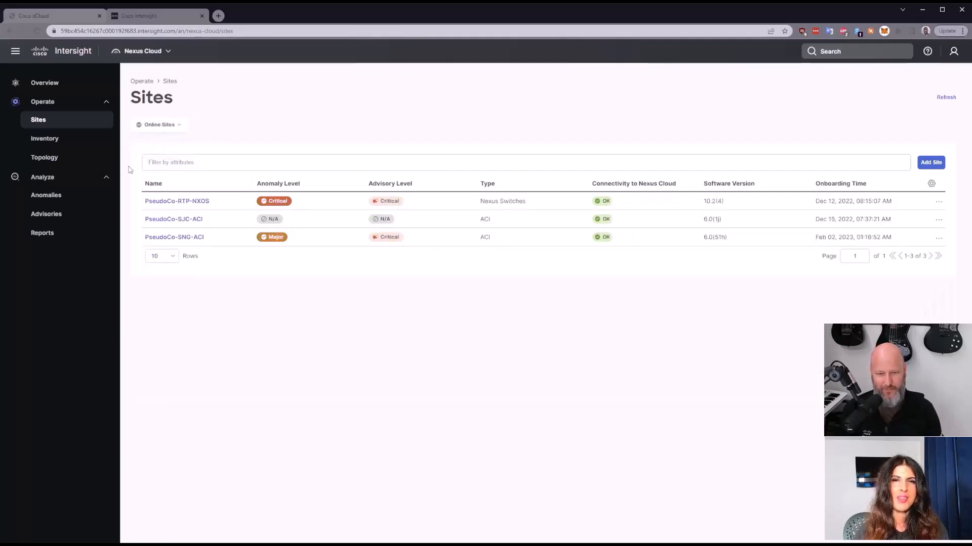
{"action": "mouse_move", "coordinate": [119, 164]}
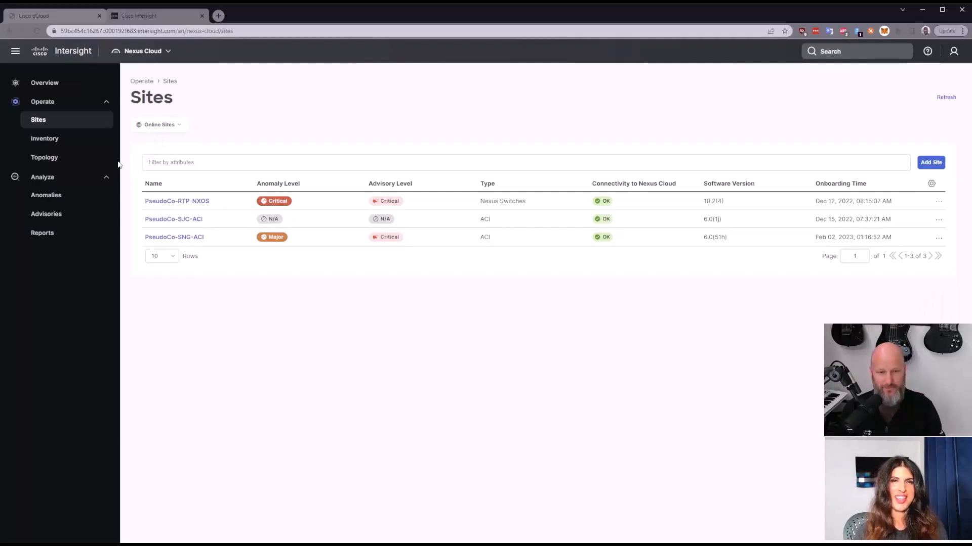
{"action": "mouse_move", "coordinate": [45, 138]}
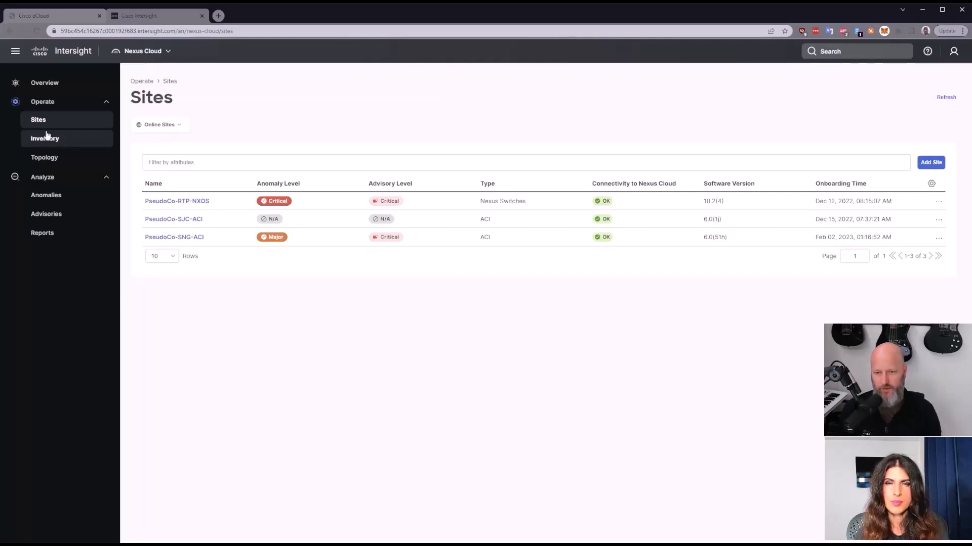
Step: Show the Inventory switches table of ten leaf and spine switches instead of controllers
{"action": "left_click", "coordinate": [44, 139]}
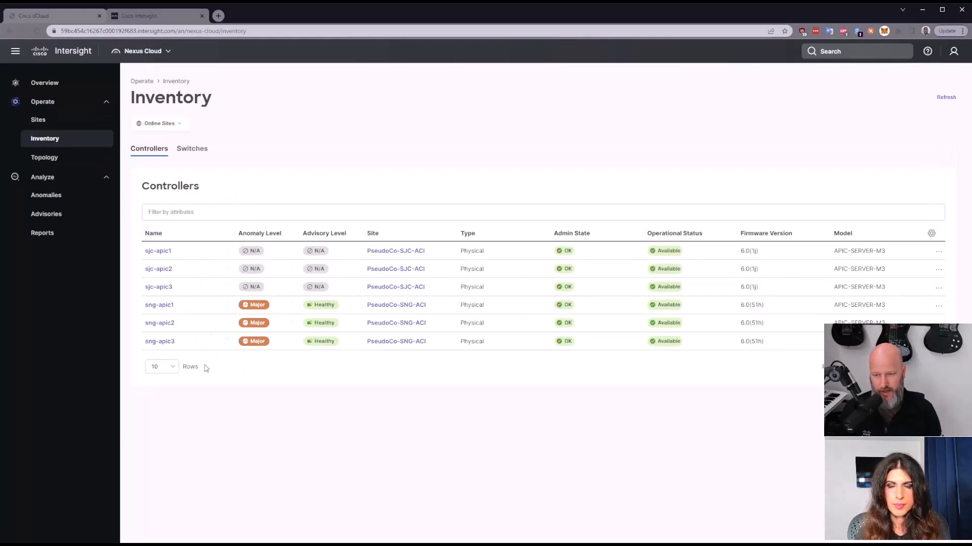
{"action": "mouse_move", "coordinate": [178, 265]}
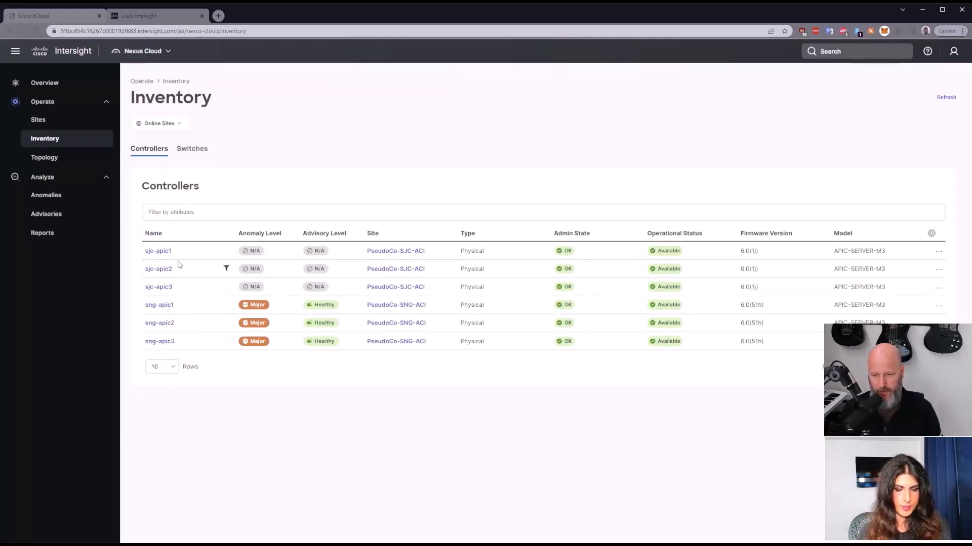
{"action": "mouse_move", "coordinate": [200, 316]}
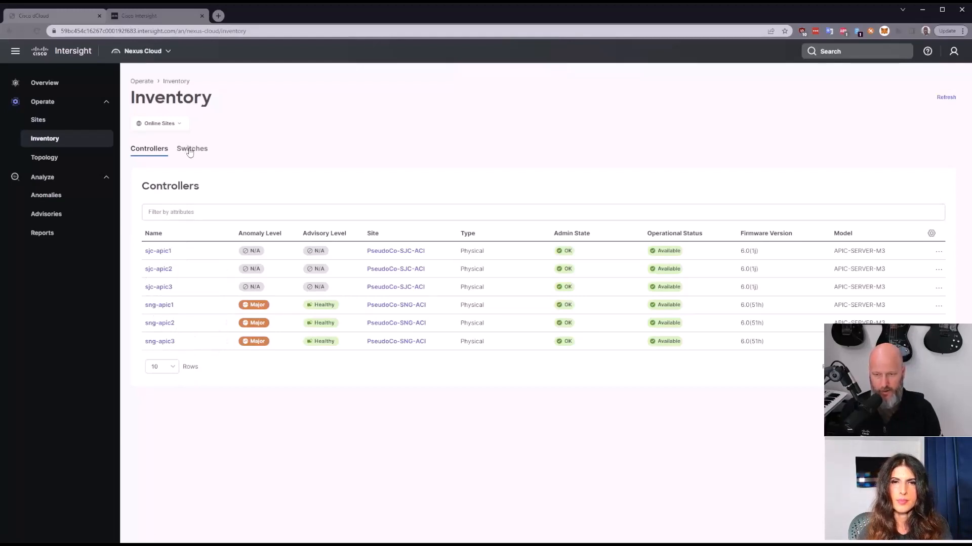
{"action": "left_click", "coordinate": [191, 149]}
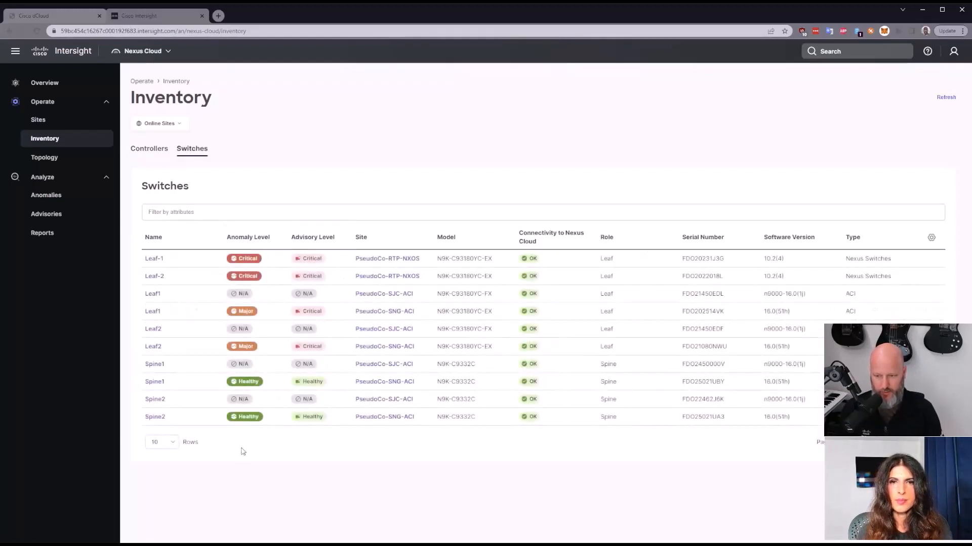
{"action": "mouse_move", "coordinate": [449, 438]}
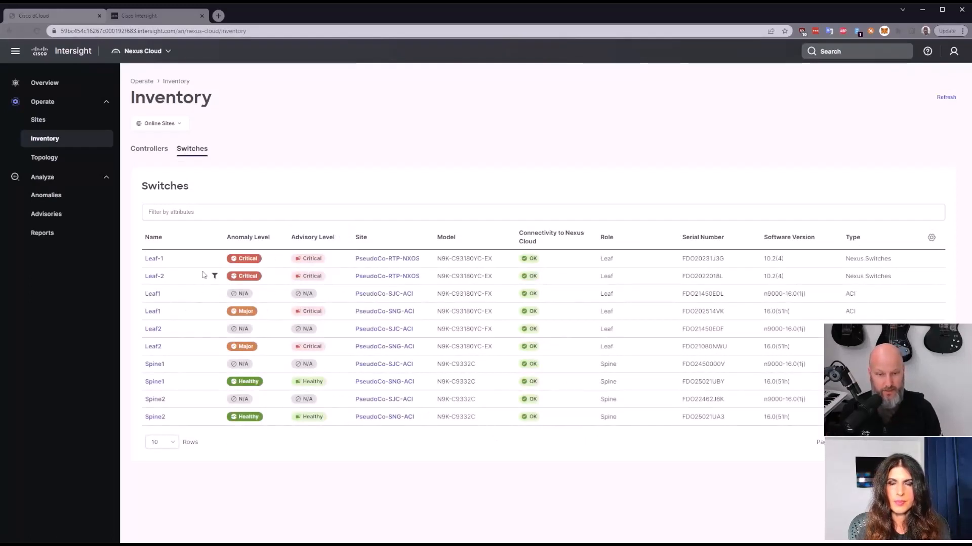
{"action": "mouse_move", "coordinate": [405, 370]}
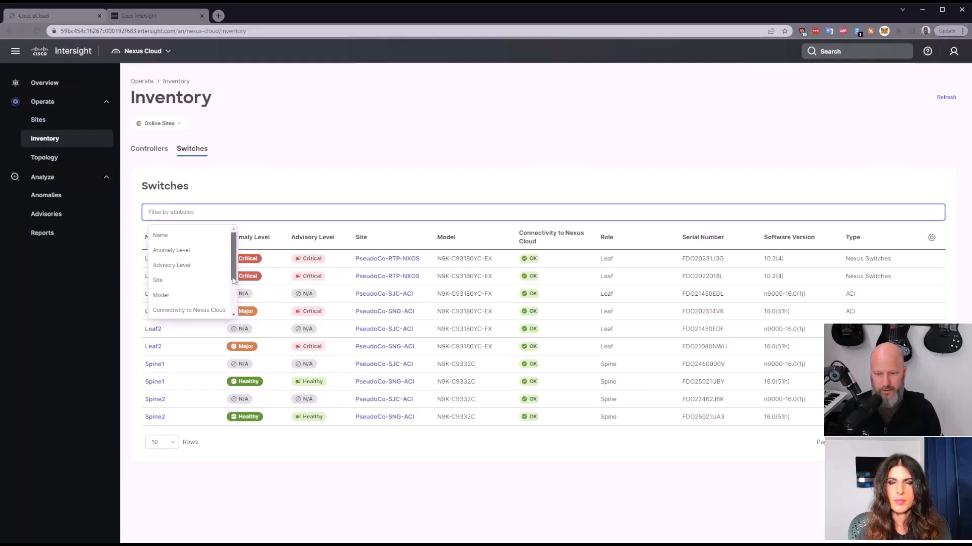
Step: Filter the switches by Model contains 93180, leaving the six leaf switches
{"action": "left_click", "coordinate": [161, 294]}
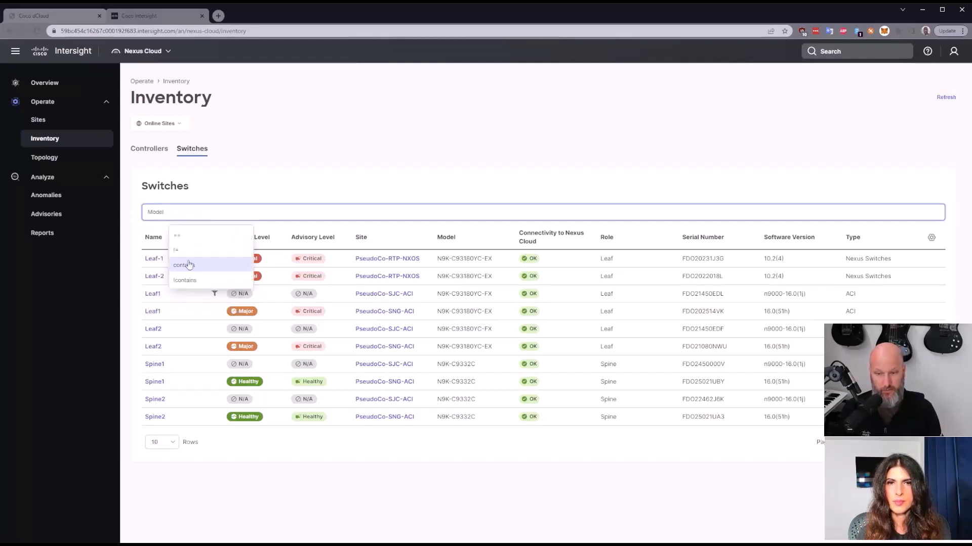
{"action": "left_click", "coordinate": [176, 237]}
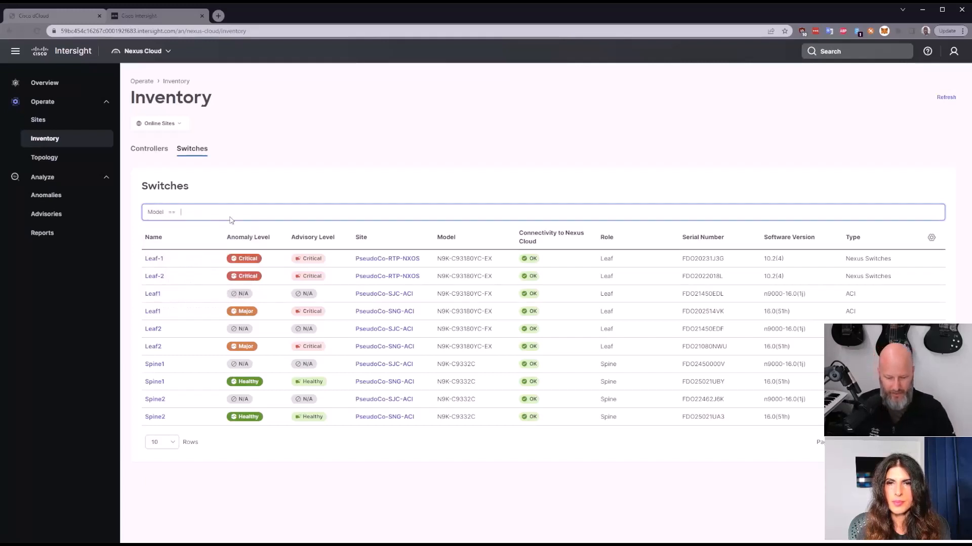
{"action": "type", "text": "93180"}
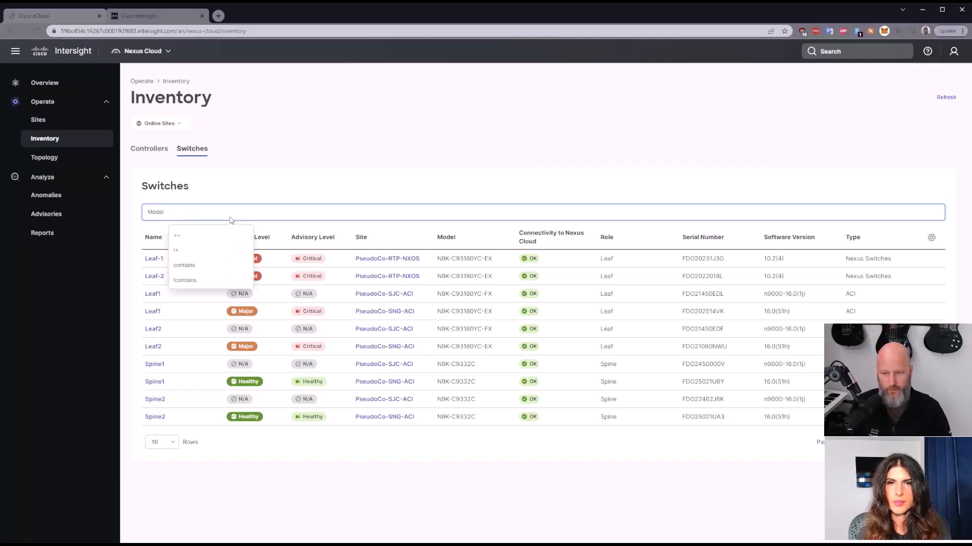
{"action": "left_click", "coordinate": [184, 265]}
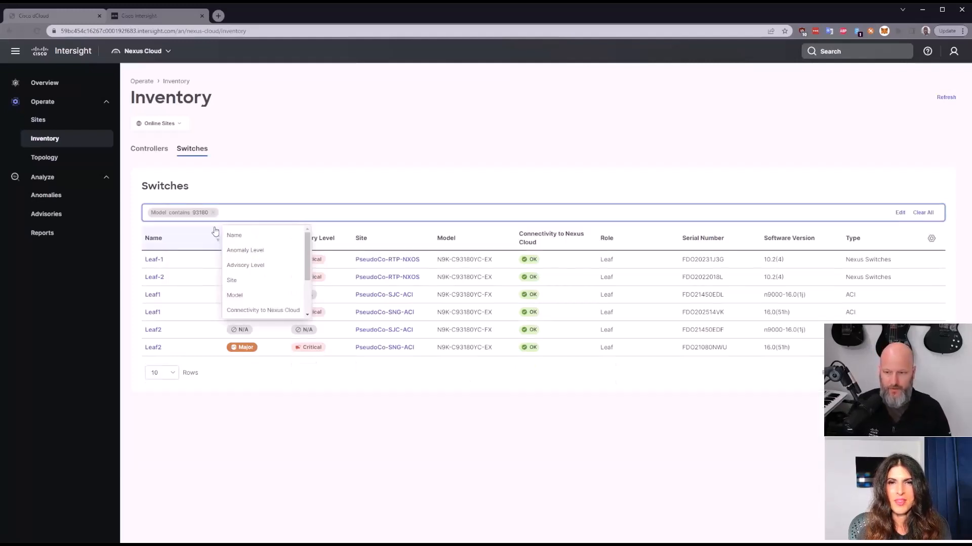
{"action": "mouse_move", "coordinate": [466, 373]}
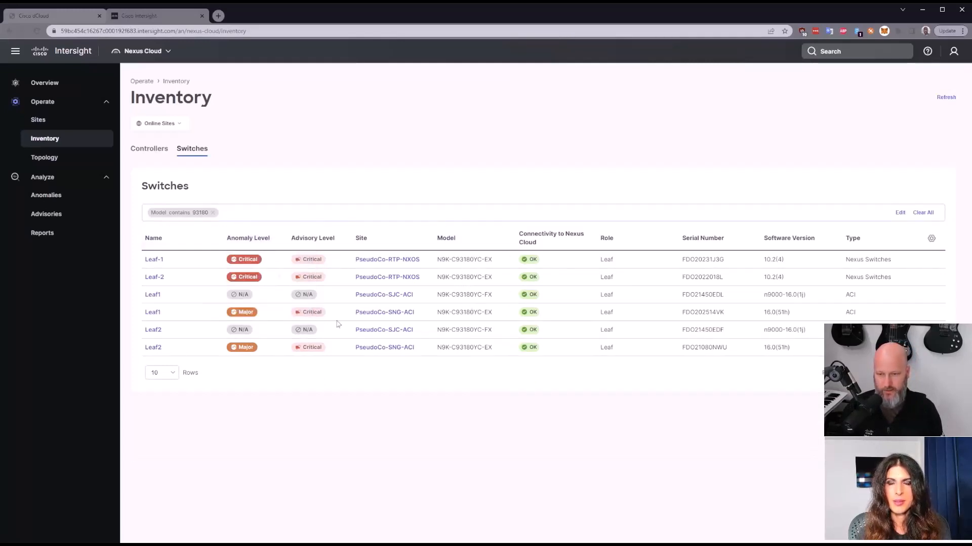
{"action": "mouse_move", "coordinate": [467, 400]}
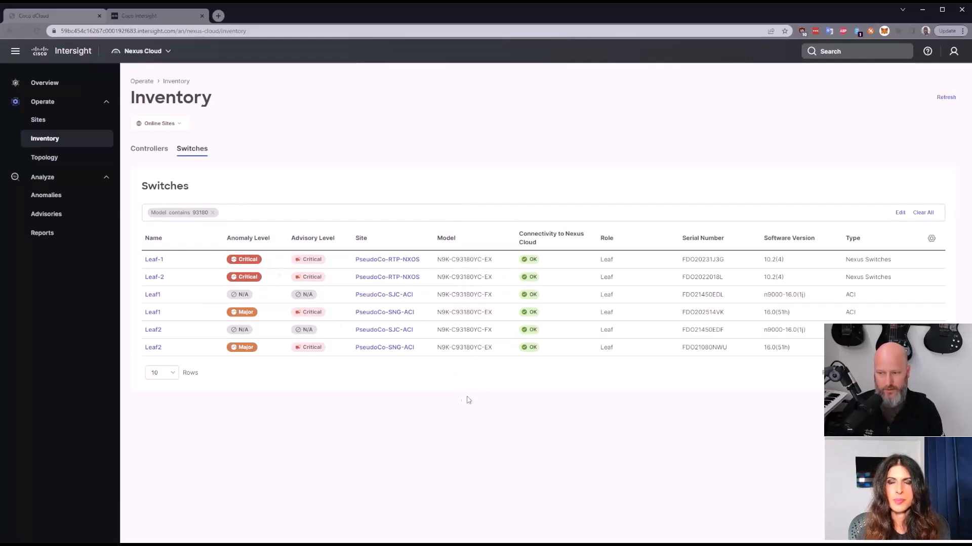
{"action": "mouse_move", "coordinate": [497, 297]}
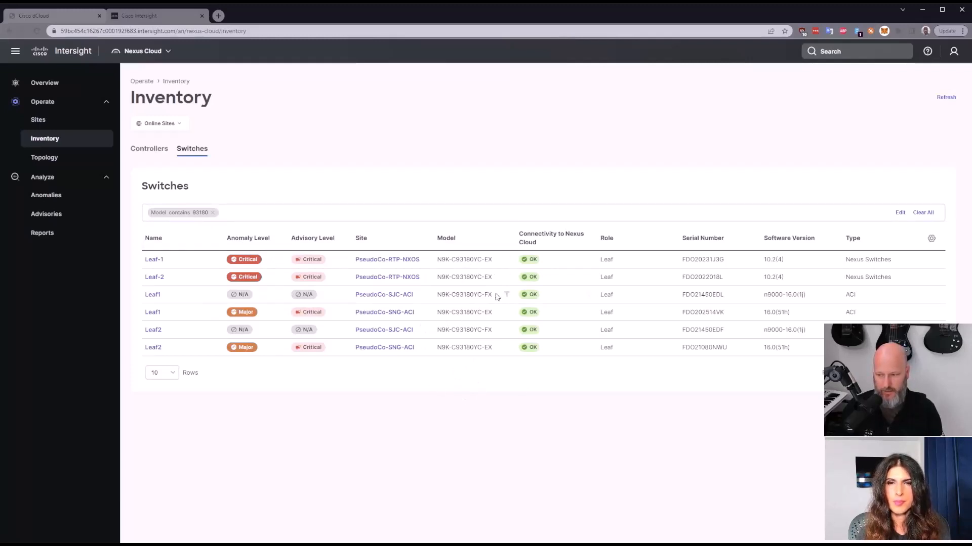
{"action": "mouse_move", "coordinate": [482, 366]}
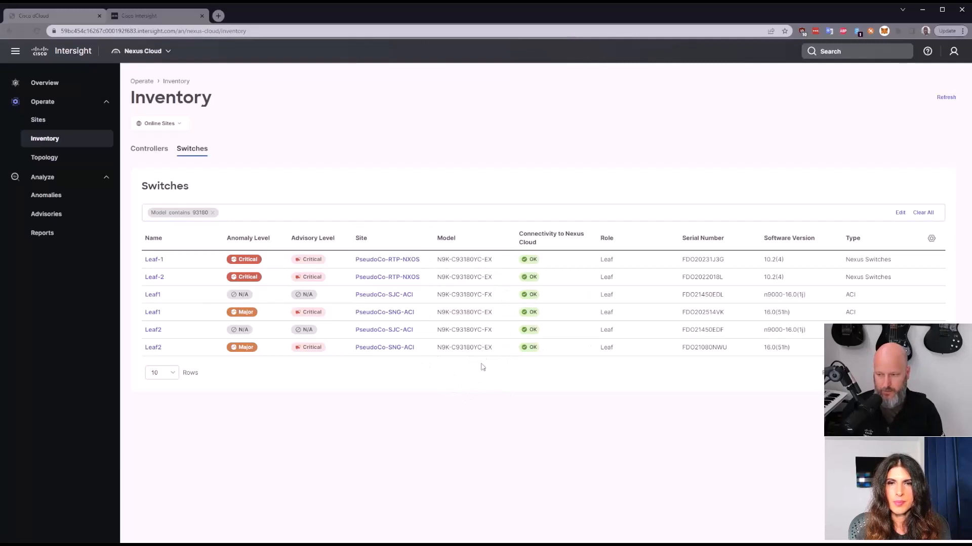
{"action": "mouse_move", "coordinate": [488, 365]}
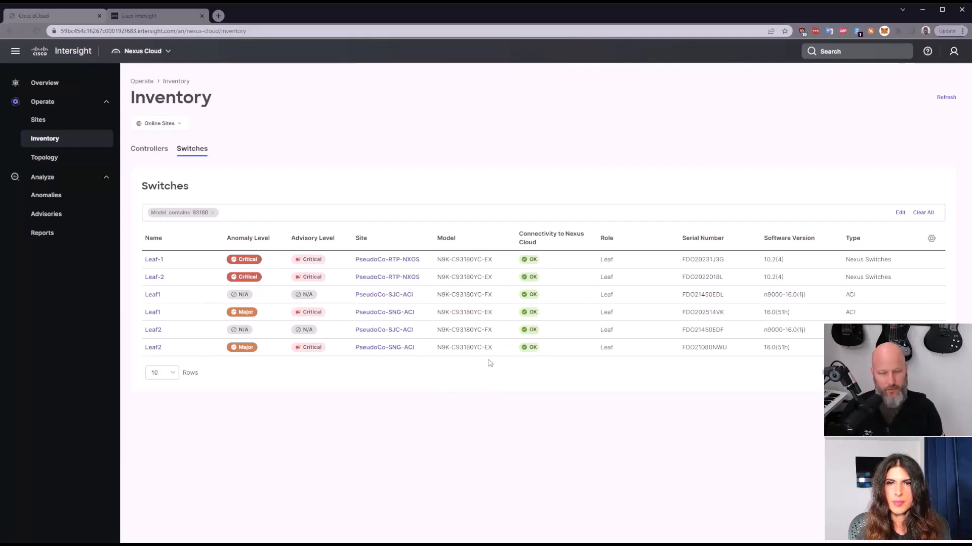
{"action": "mouse_move", "coordinate": [341, 310]}
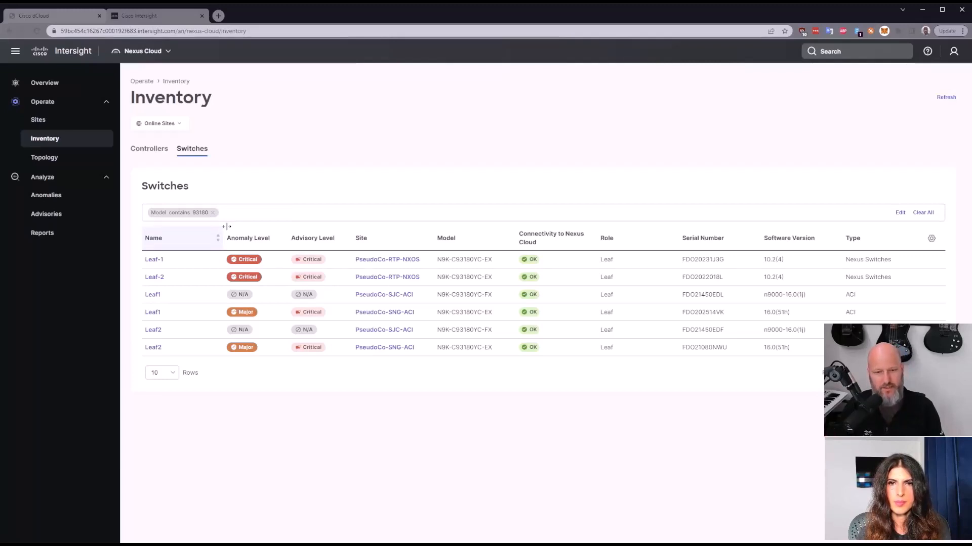
Step: Expand PseudoCo-SNG-ACI topology from pod-1 through spines and leaves to Leaf1's endpoints, then reach the anomalies list
{"action": "left_click", "coordinate": [45, 158]}
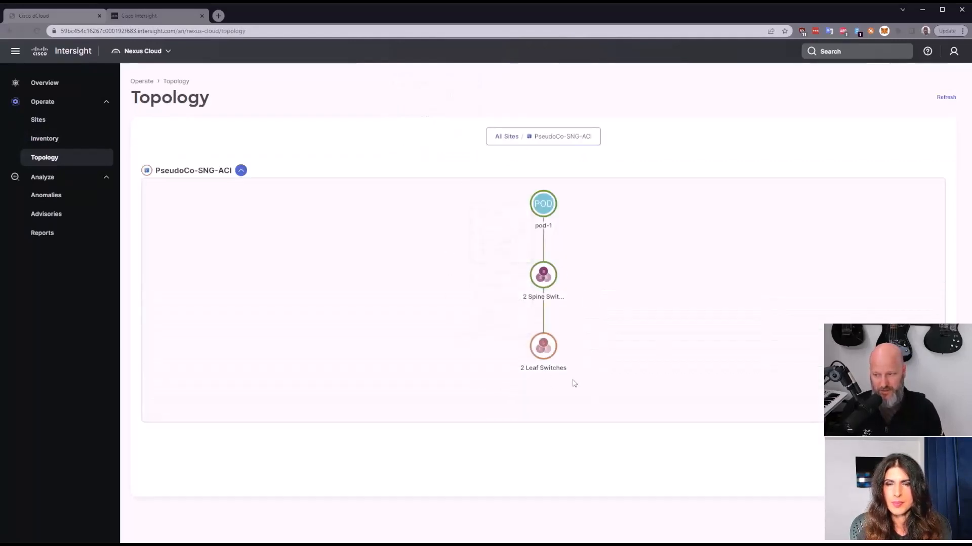
{"action": "mouse_move", "coordinate": [542, 204]}
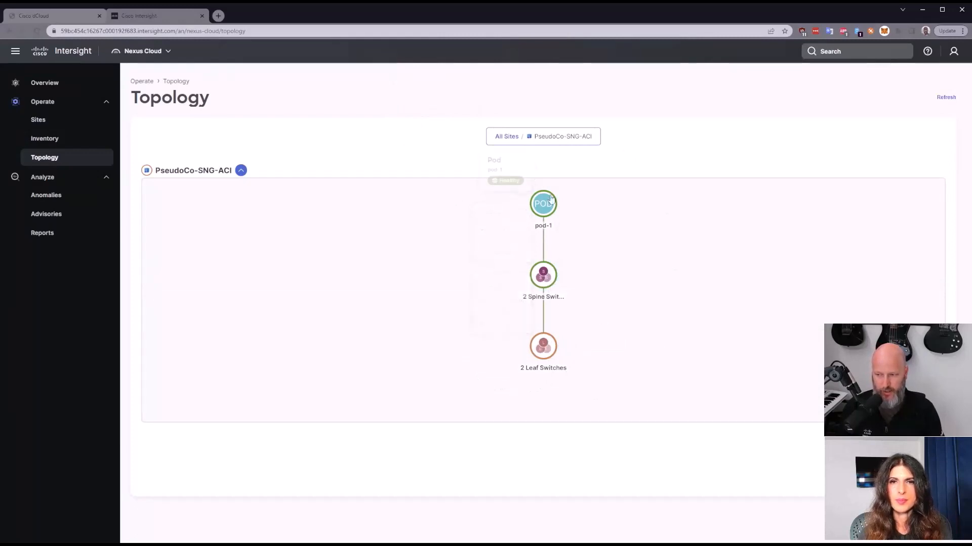
{"action": "left_click", "coordinate": [543, 274]}
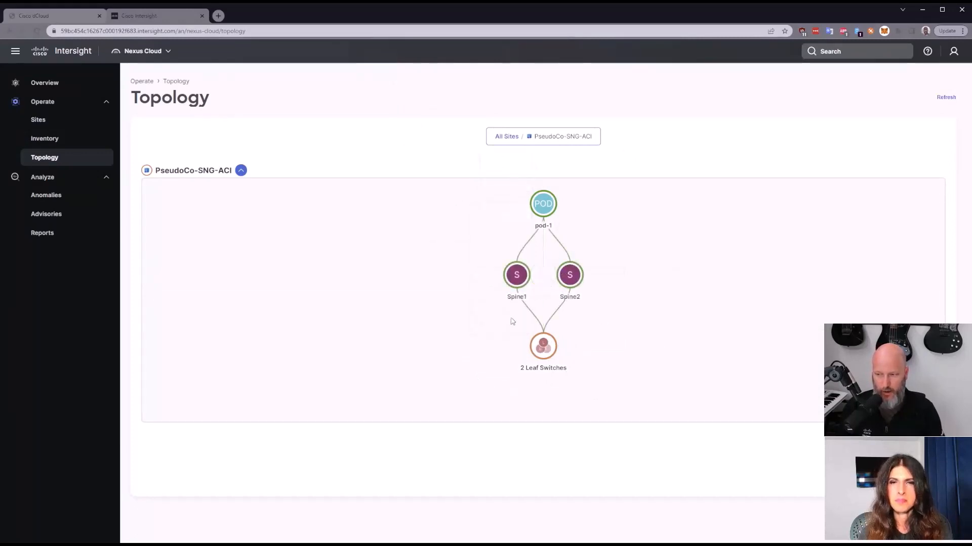
{"action": "left_click", "coordinate": [542, 345]}
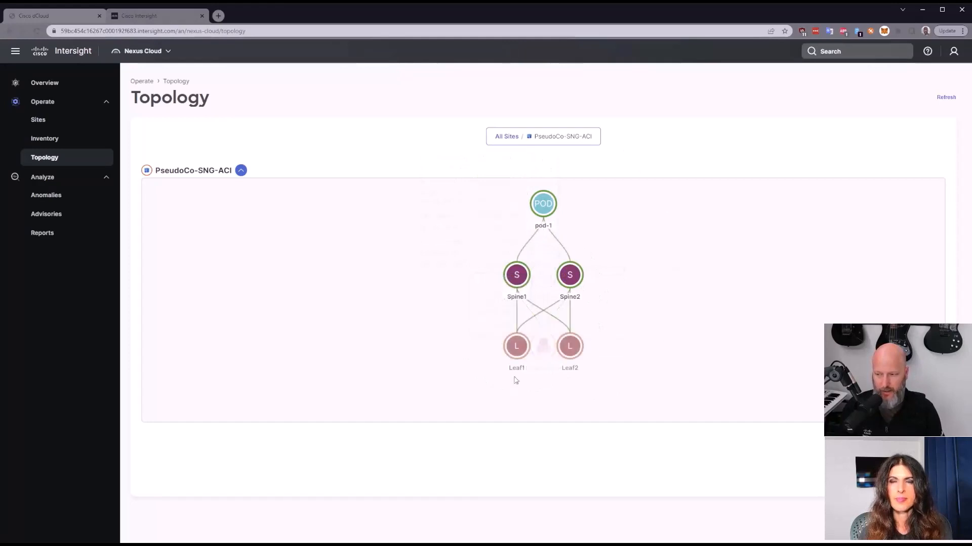
{"action": "left_click", "coordinate": [516, 346]}
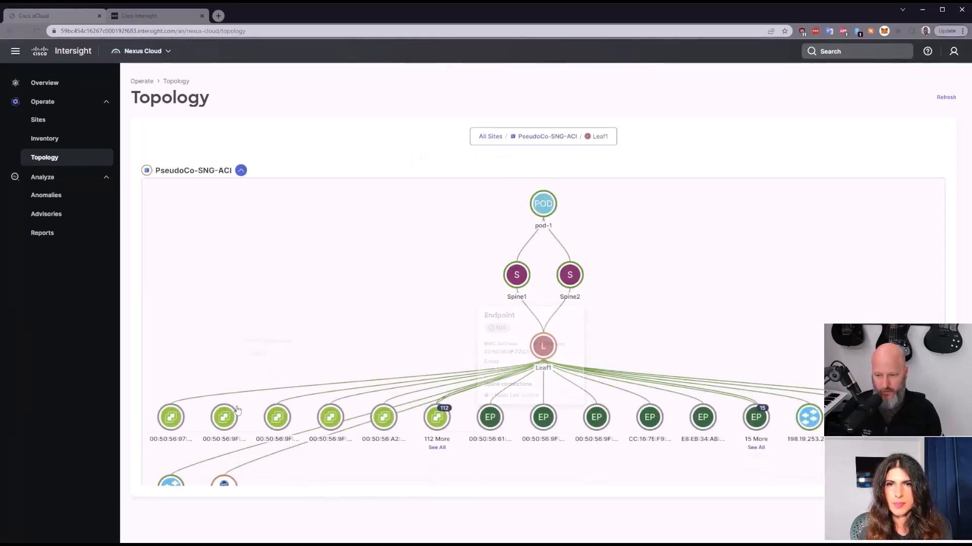
{"action": "mouse_move", "coordinate": [300, 440]}
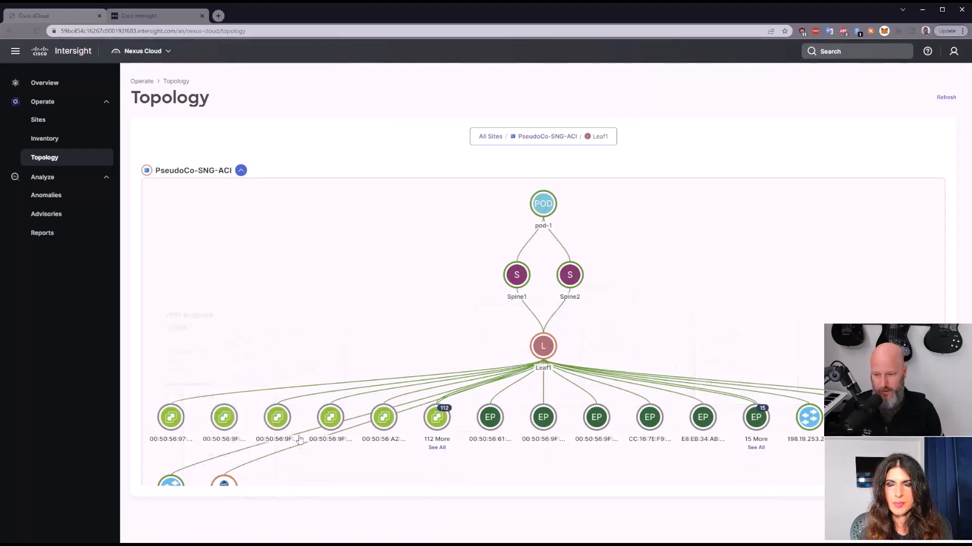
{"action": "mouse_move", "coordinate": [756, 417]}
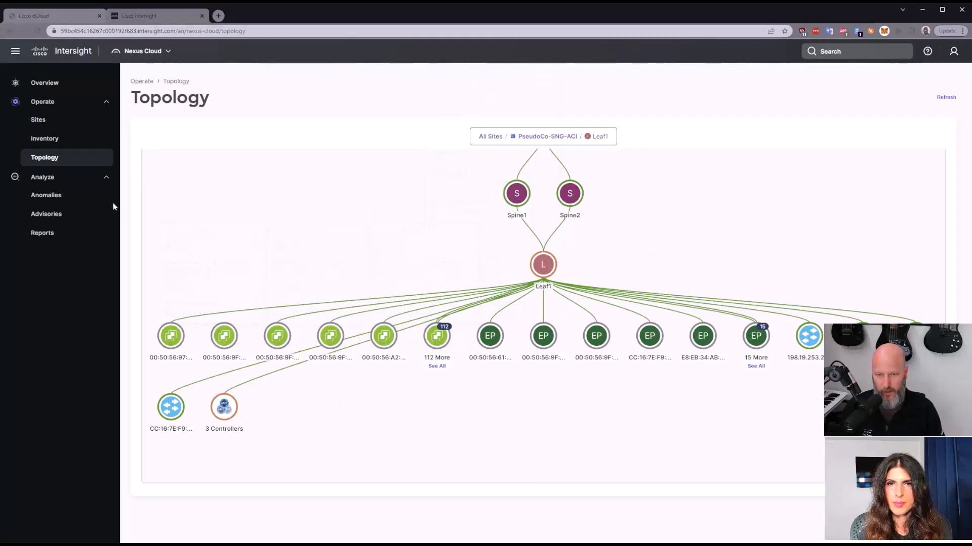
{"action": "left_click", "coordinate": [46, 194]}
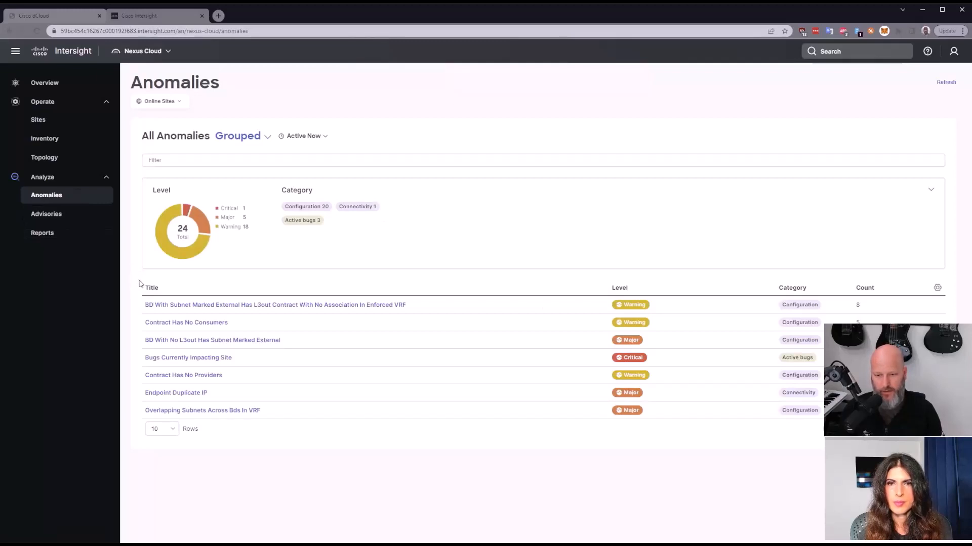
{"action": "mouse_move", "coordinate": [142, 255]}
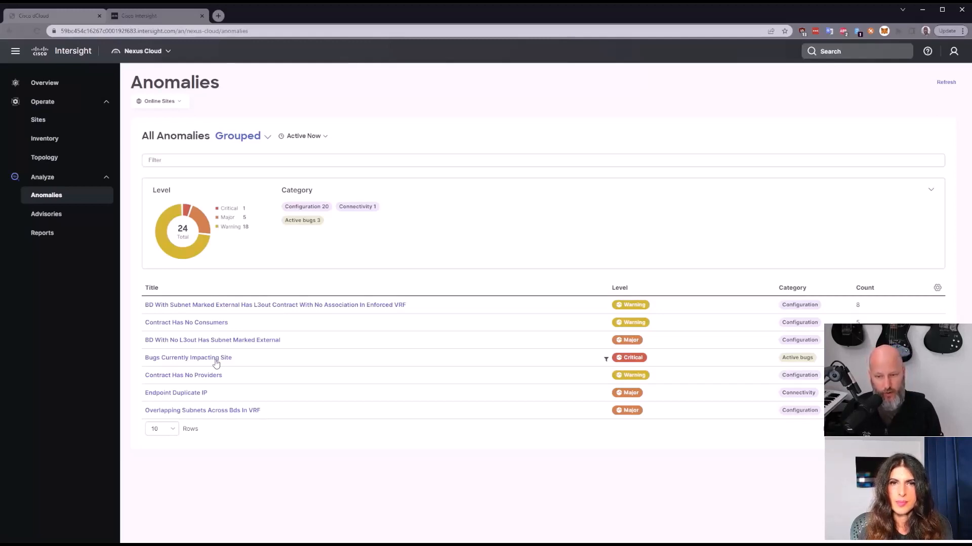
Step: Bring up the details of the Endpoint Duplicate IP anomaly from the grouped list
{"action": "left_click", "coordinate": [175, 393]}
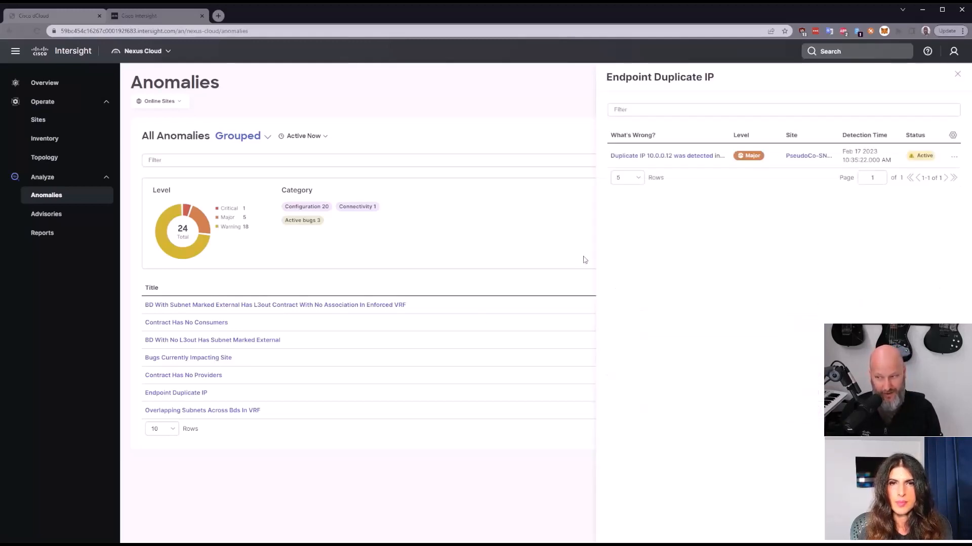
Step: Read through all three recommended fixes in the full duplicate IP anomaly report
{"action": "left_click", "coordinate": [667, 156]}
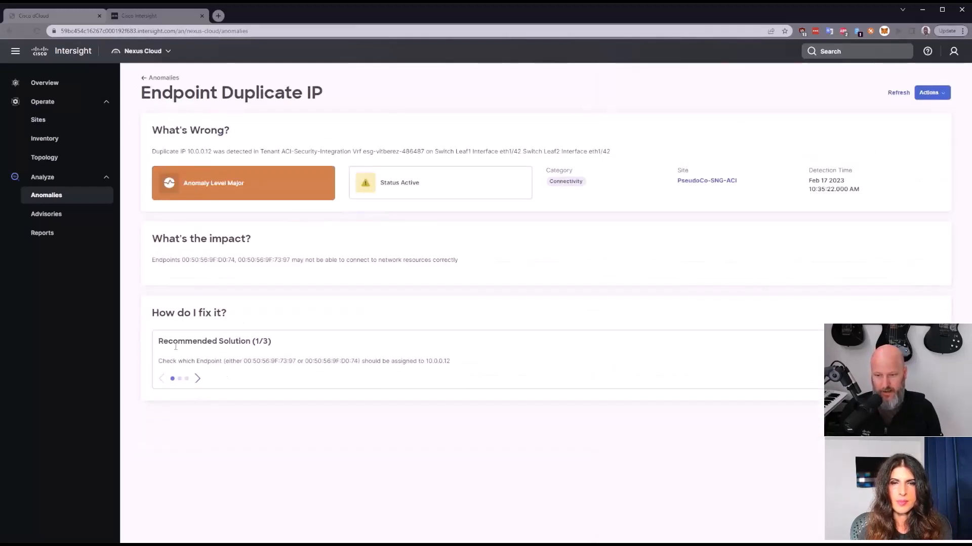
{"action": "left_click_drag", "start_coordinate": [177, 361], "coordinate": [397, 360]}
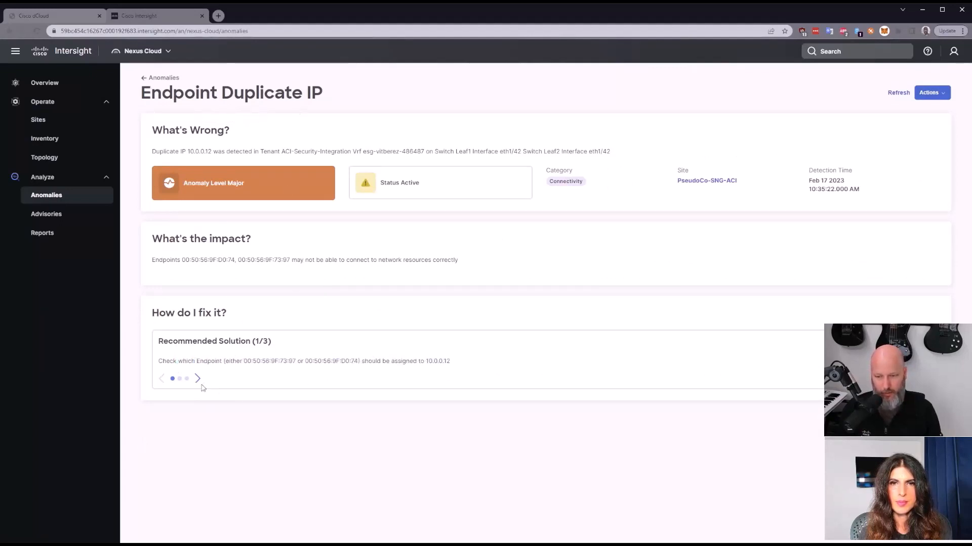
{"action": "left_click", "coordinate": [198, 379]}
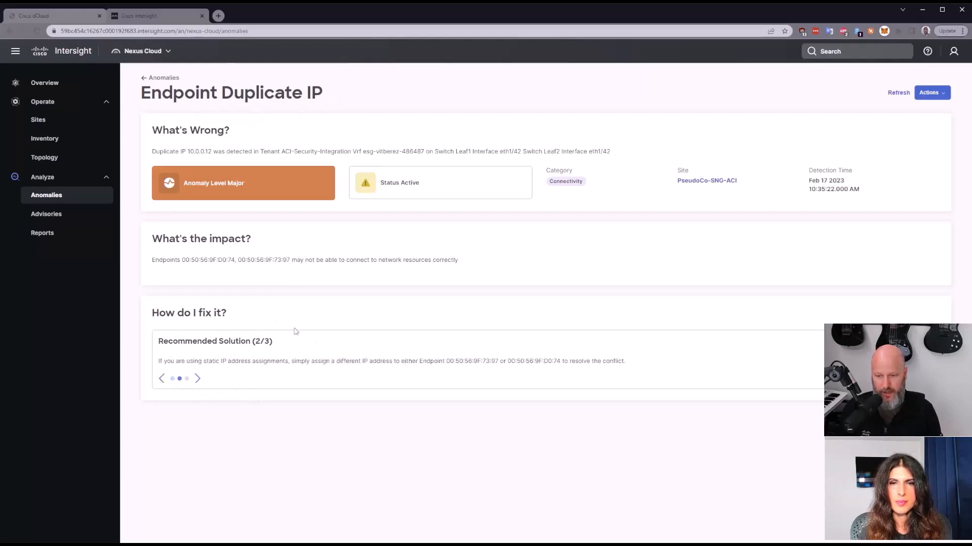
{"action": "left_click", "coordinate": [198, 378]}
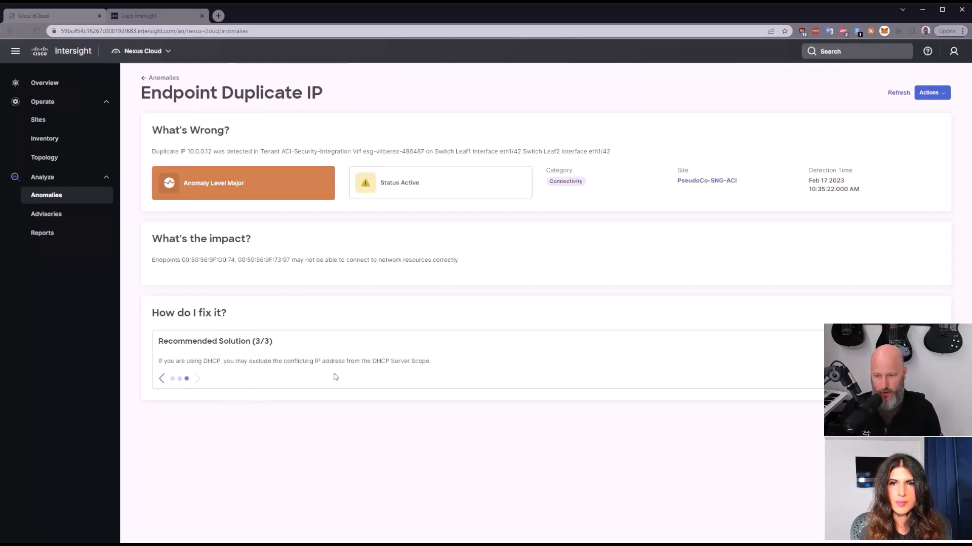
{"action": "mouse_move", "coordinate": [307, 112]}
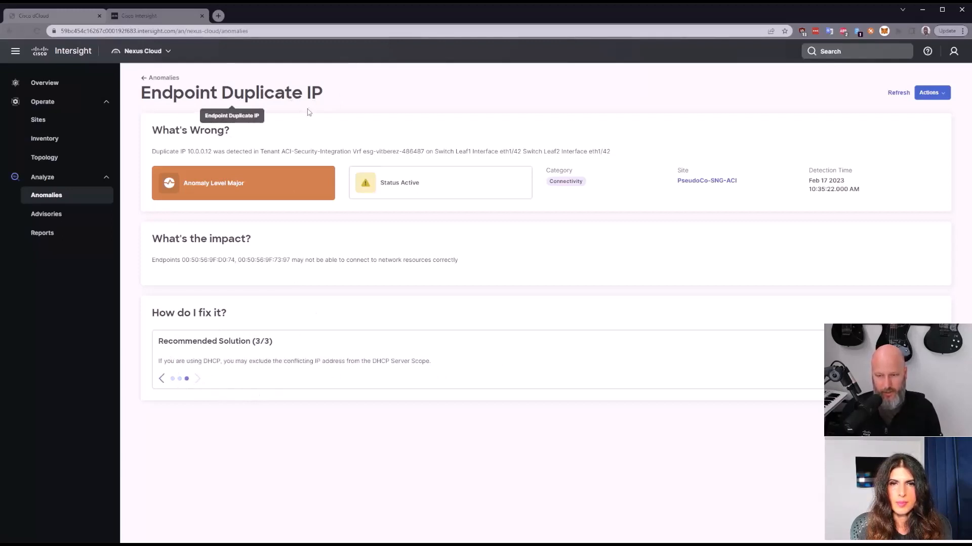
Step: Return to the anomalies list, dismiss the duplicate IP details and go to Reports
{"action": "left_click", "coordinate": [163, 78]}
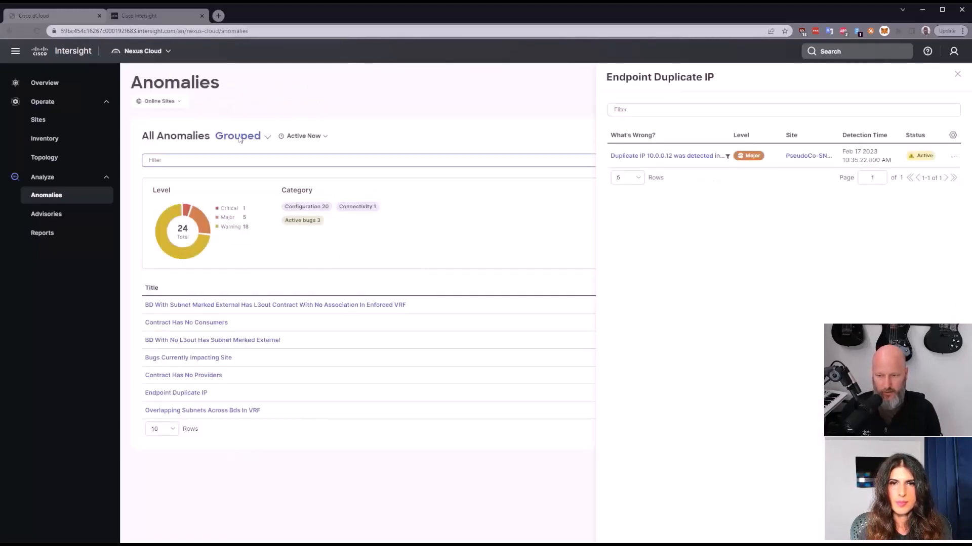
{"action": "left_click", "coordinate": [958, 74]}
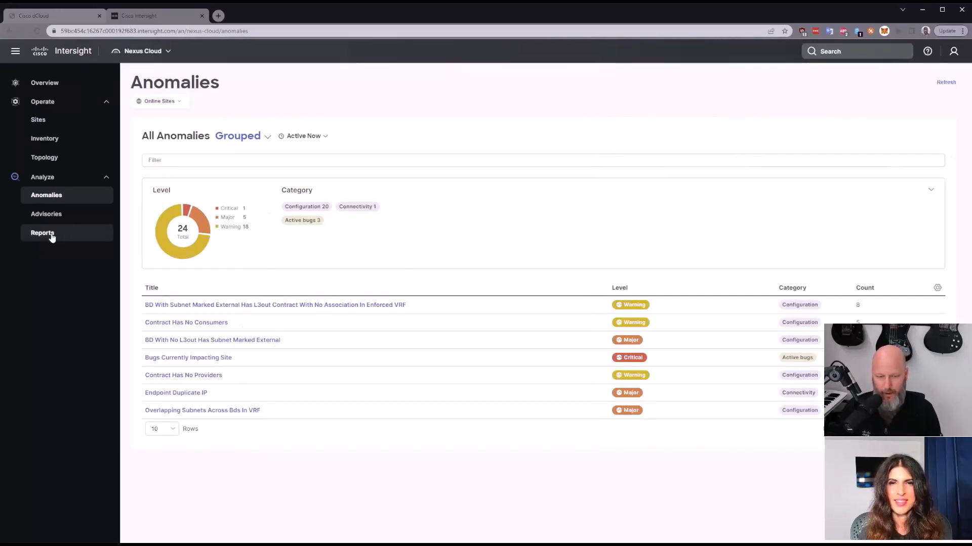
{"action": "left_click", "coordinate": [43, 233]}
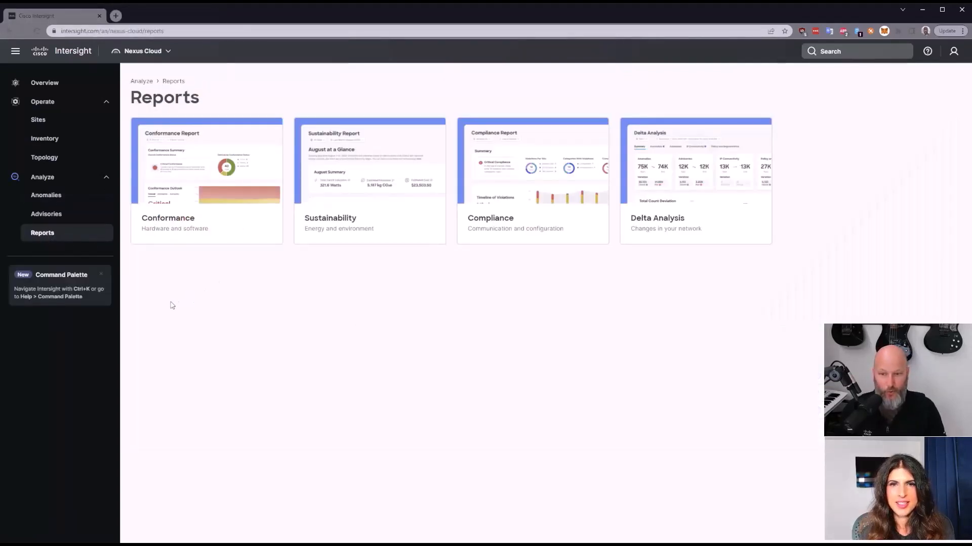
{"action": "mouse_move", "coordinate": [207, 180]}
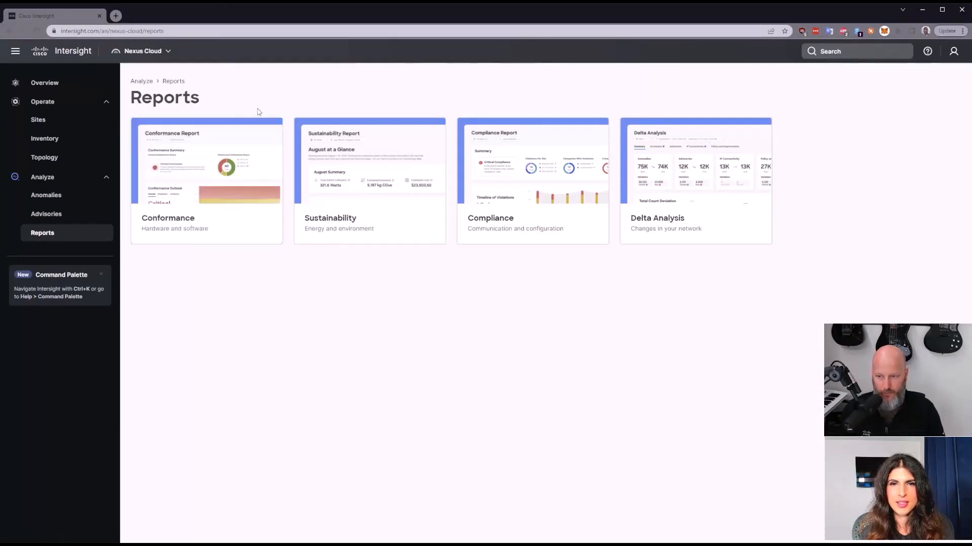
{"action": "mouse_move", "coordinate": [369, 180]}
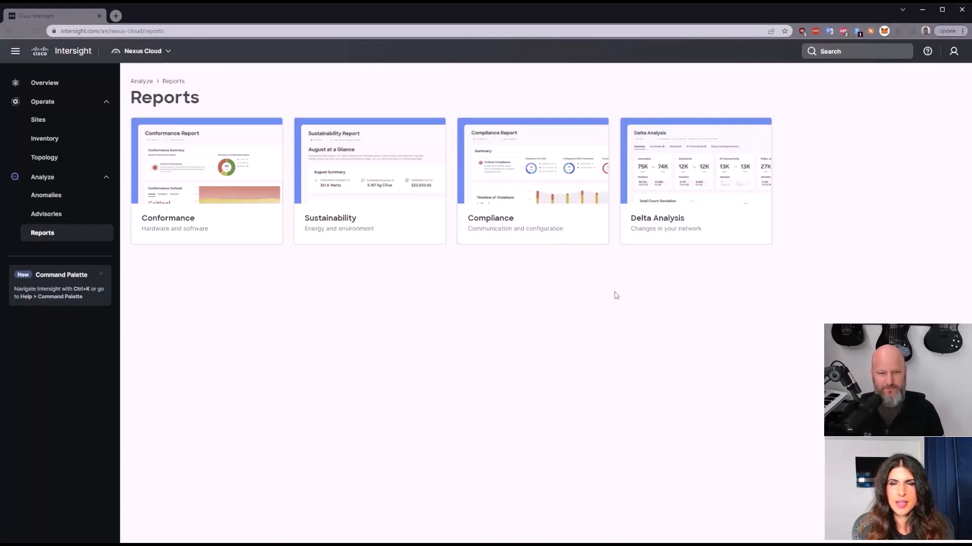
{"action": "mouse_move", "coordinate": [412, 305]}
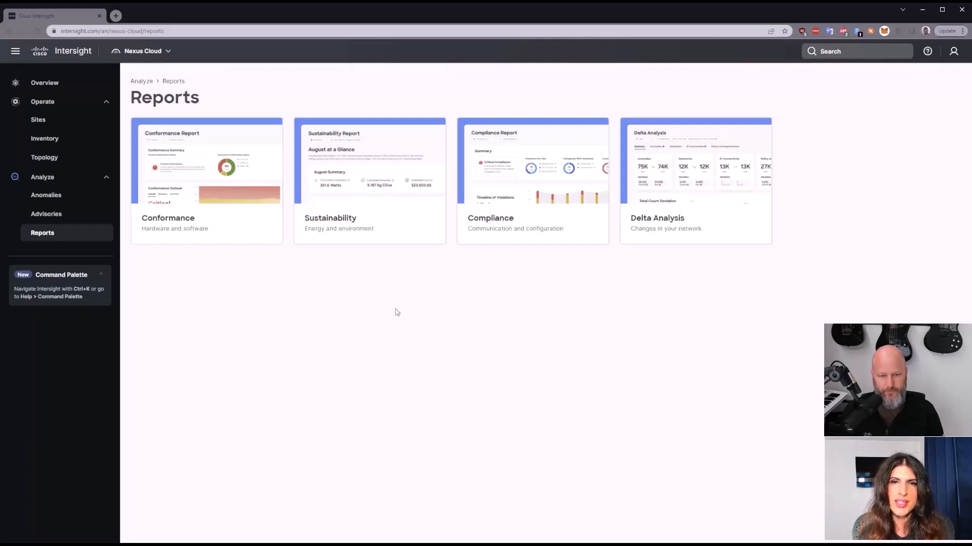
{"action": "mouse_move", "coordinate": [364, 314]}
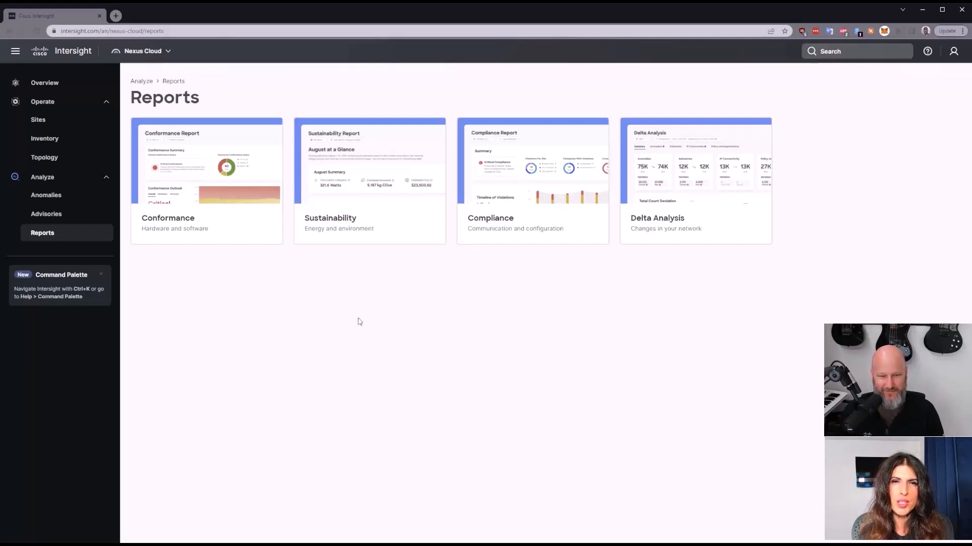
{"action": "mouse_move", "coordinate": [354, 324]}
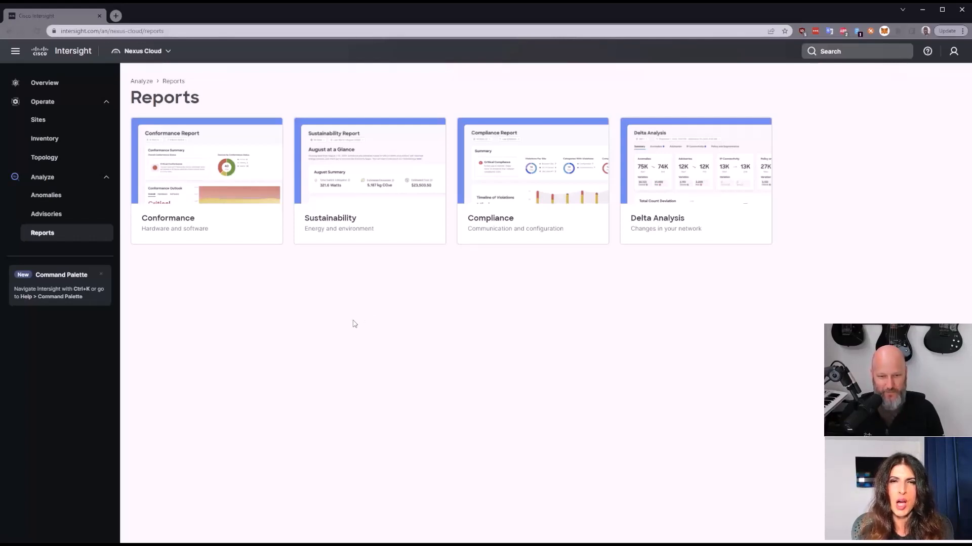
{"action": "mouse_move", "coordinate": [374, 319]}
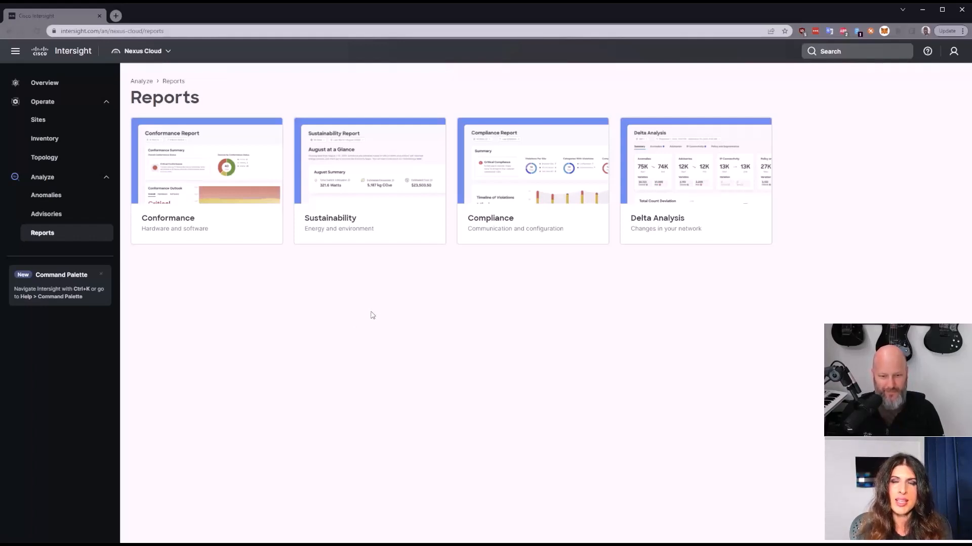
{"action": "mouse_move", "coordinate": [366, 318]}
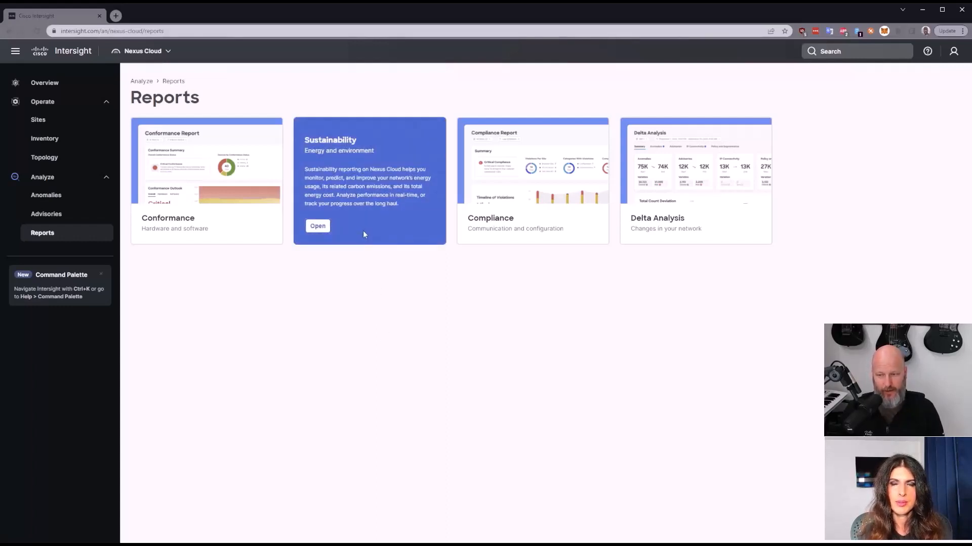
Step: Launch the Sustainability report from the reports catalogue
{"action": "left_click", "coordinate": [317, 225]}
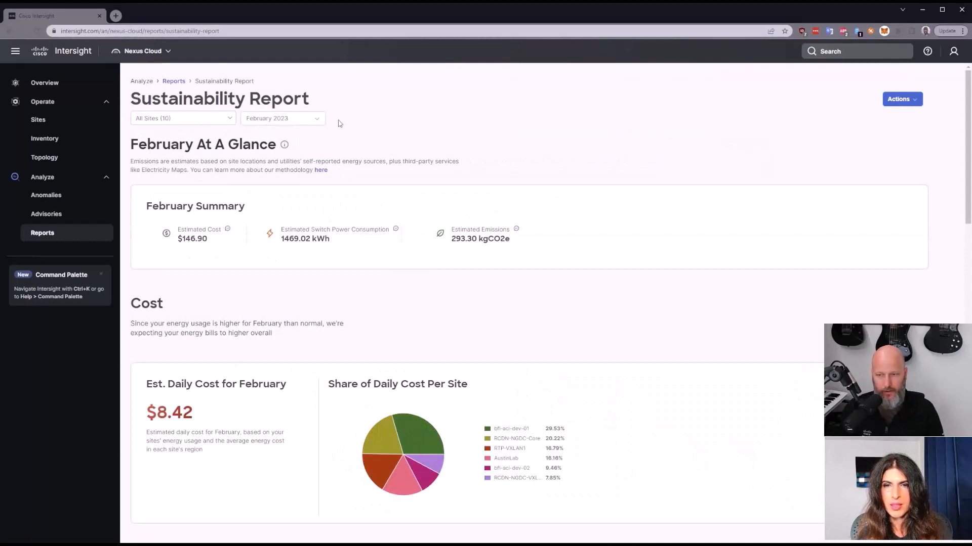
{"action": "mouse_move", "coordinate": [346, 199]}
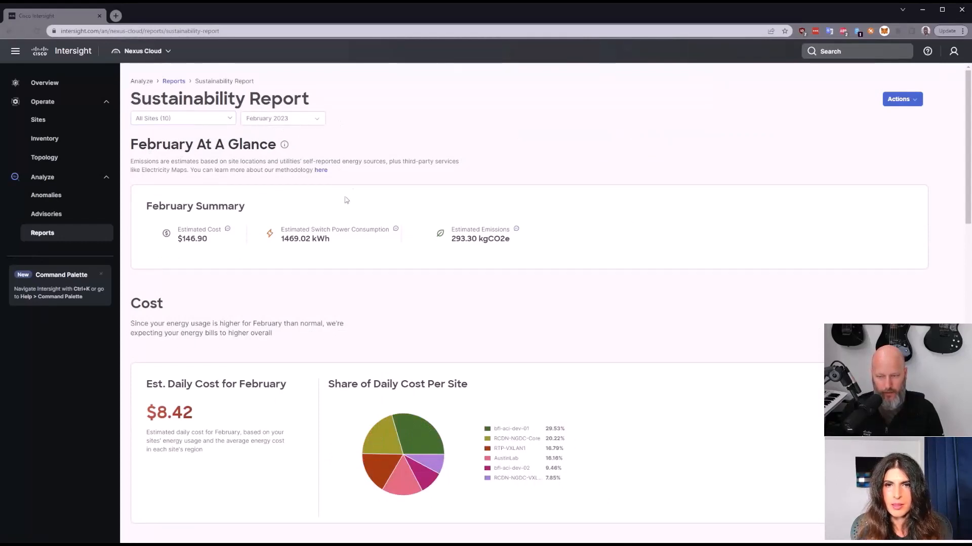
{"action": "mouse_move", "coordinate": [351, 199]}
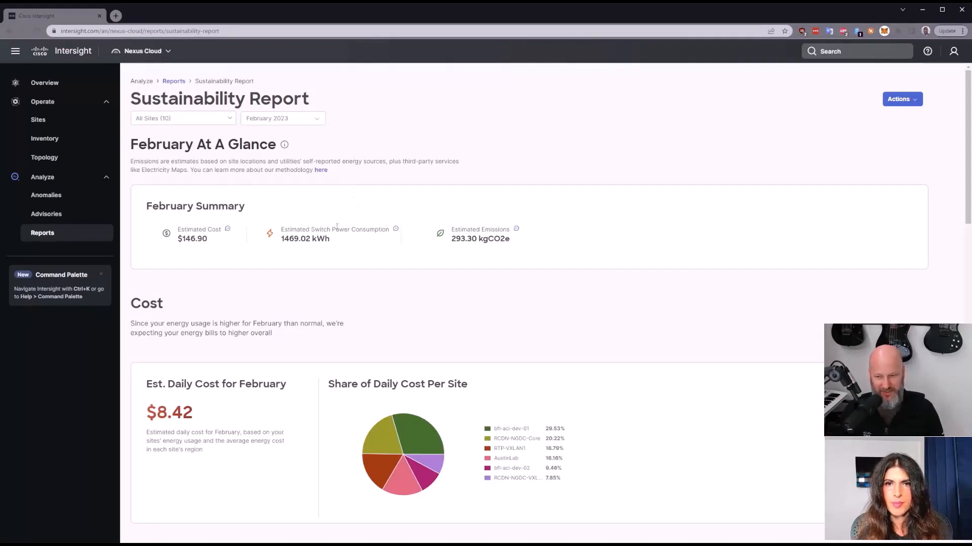
{"action": "mouse_move", "coordinate": [332, 271]}
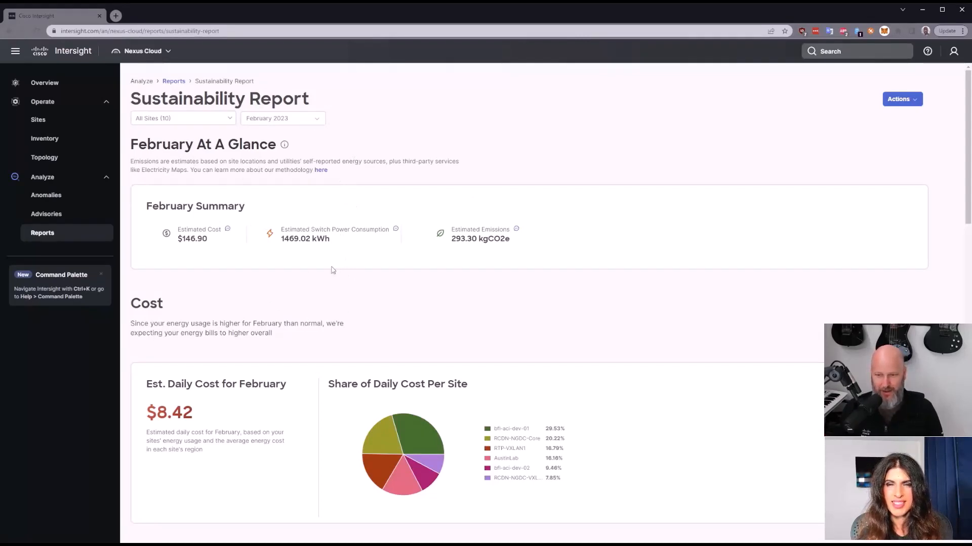
{"action": "mouse_move", "coordinate": [392, 200]}
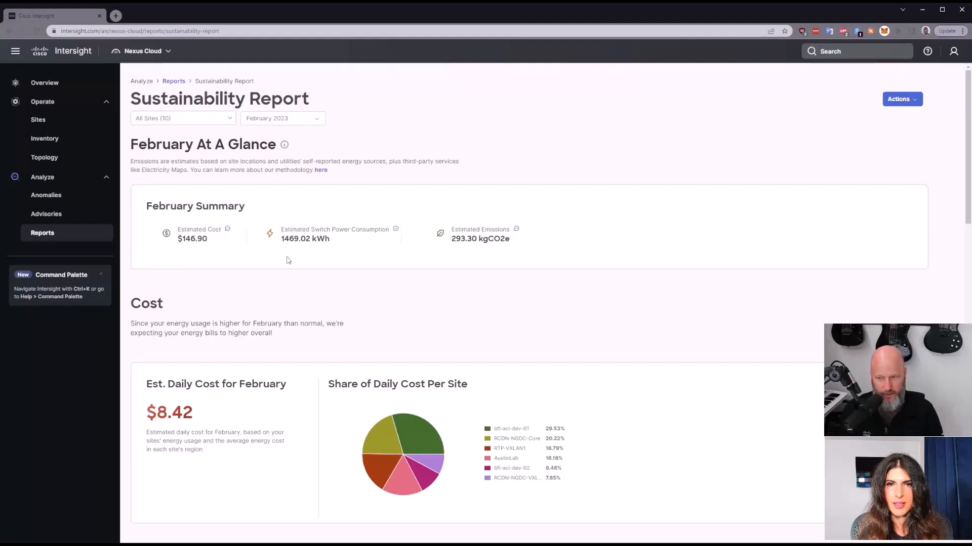
{"action": "mouse_move", "coordinate": [539, 215]}
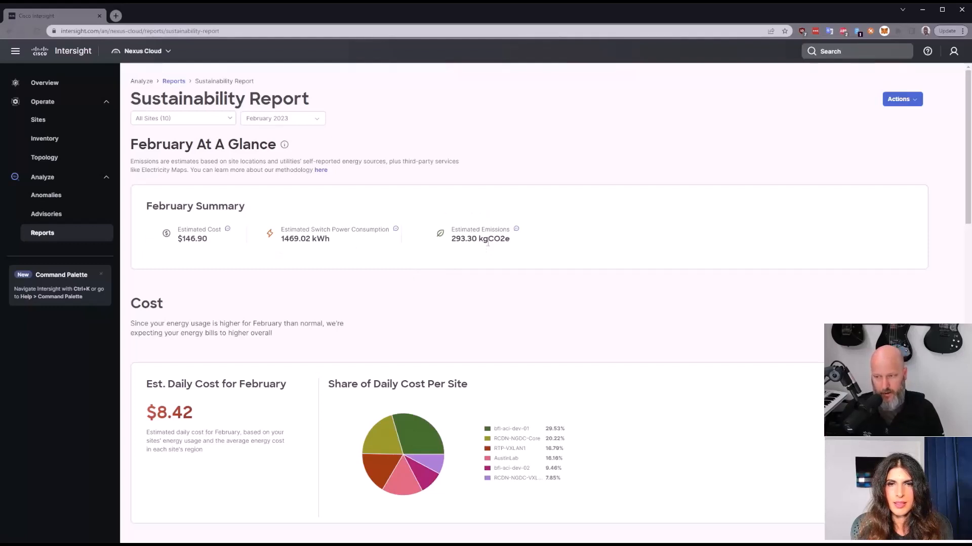
{"action": "mouse_move", "coordinate": [511, 254]}
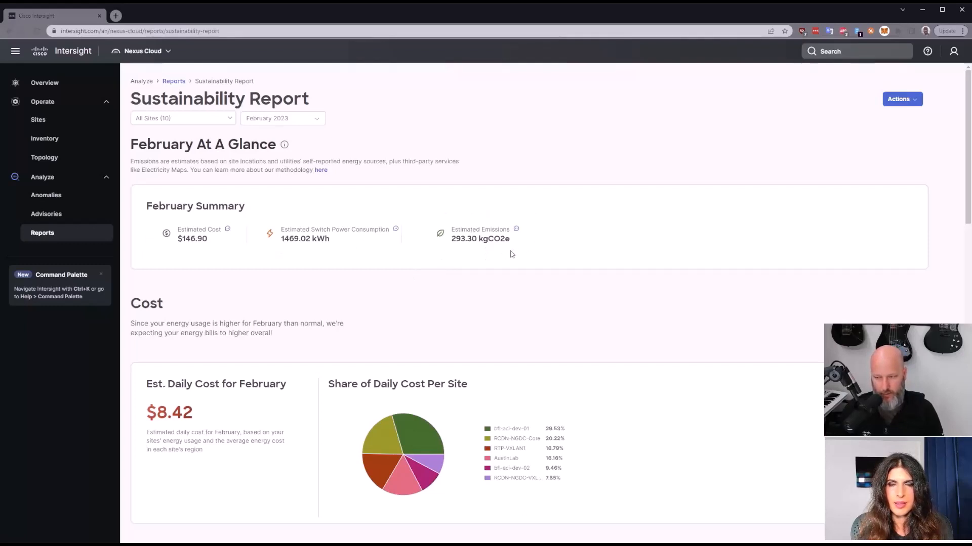
{"action": "mouse_move", "coordinate": [495, 252]}
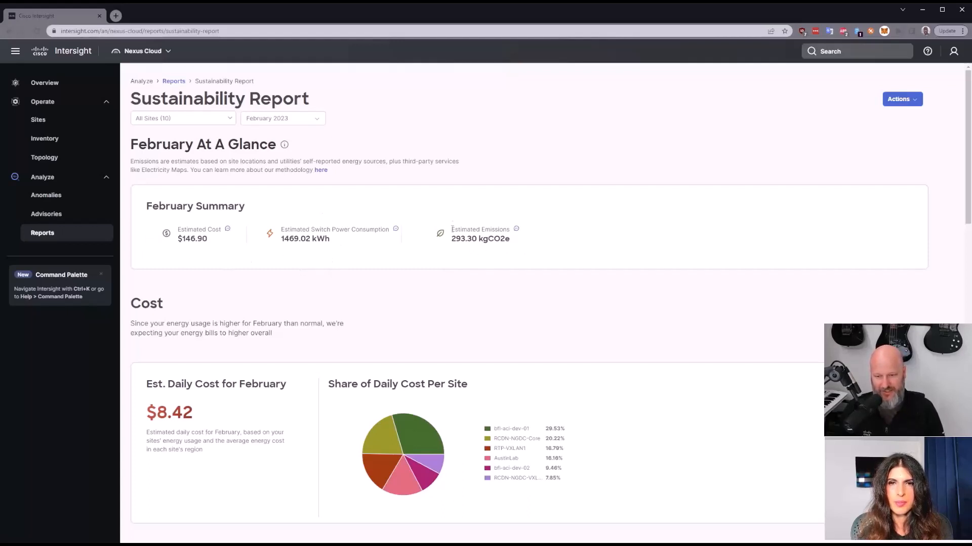
Step: Scroll to February's per-site cost breakdown and energy usage chart
{"action": "scroll", "scroll_direction": "down", "scroll_amount": 3}
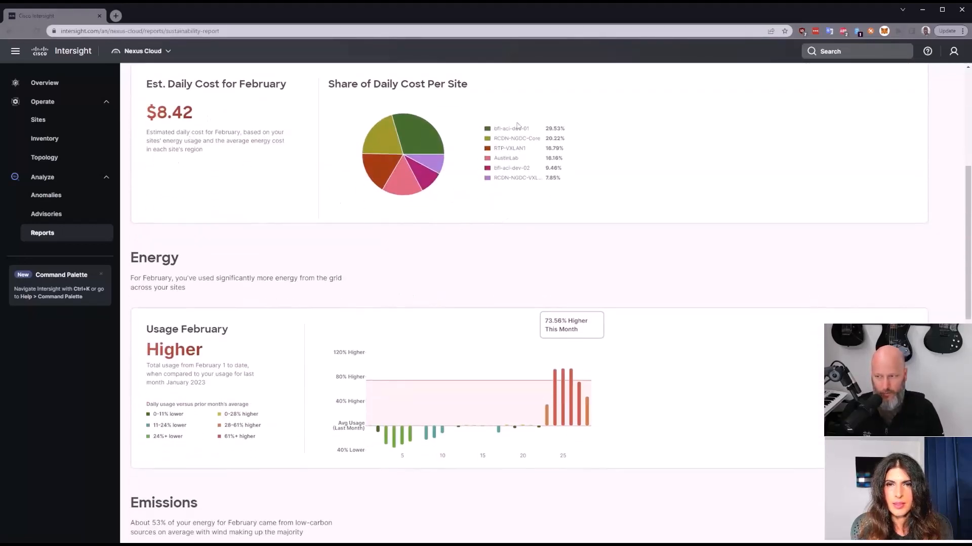
Step: Review February energy and emissions, then switch the site map to Efficiency Index
{"action": "scroll", "scroll_direction": "down", "scroll_amount": 3}
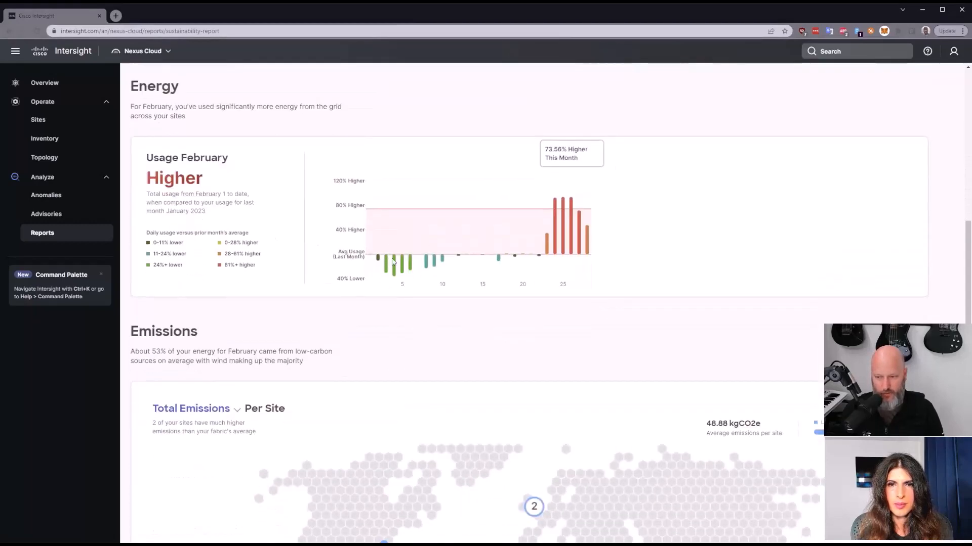
{"action": "mouse_move", "coordinate": [556, 218]}
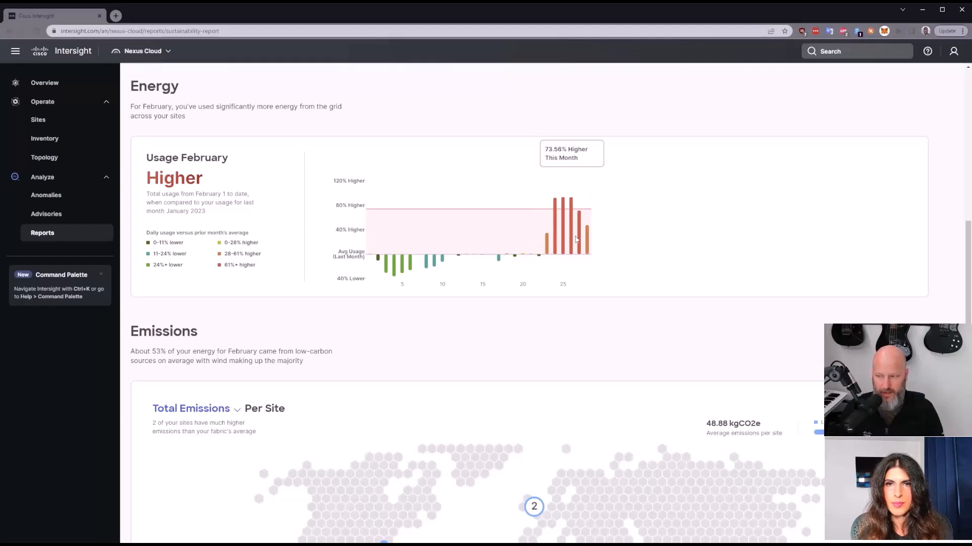
{"action": "scroll", "scroll_direction": "down", "scroll_amount": 3}
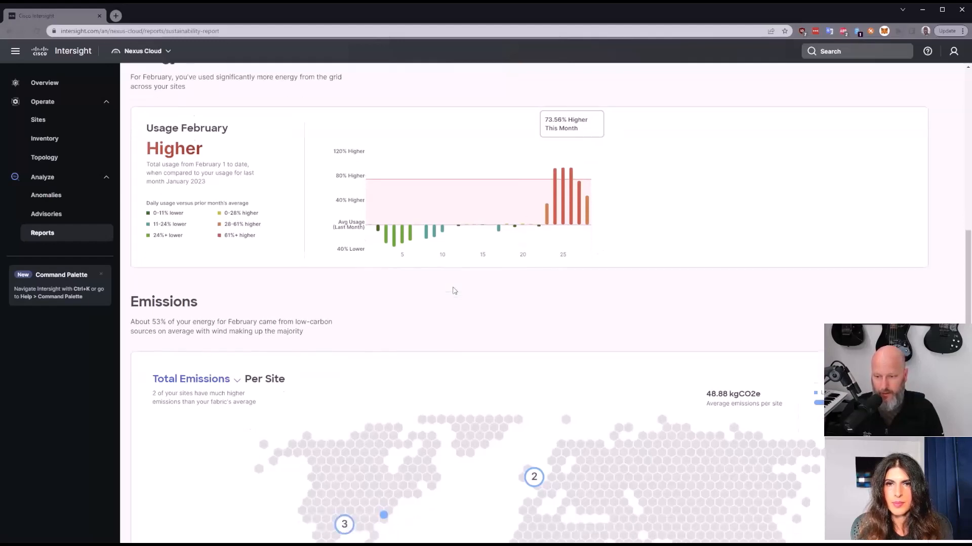
{"action": "scroll", "scroll_direction": "down", "scroll_amount": 3}
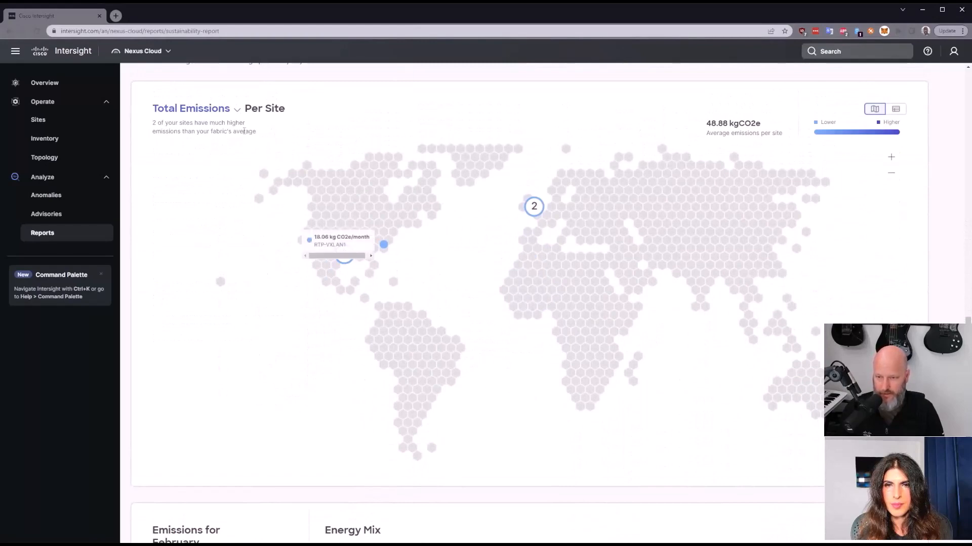
{"action": "left_click", "coordinate": [192, 108]}
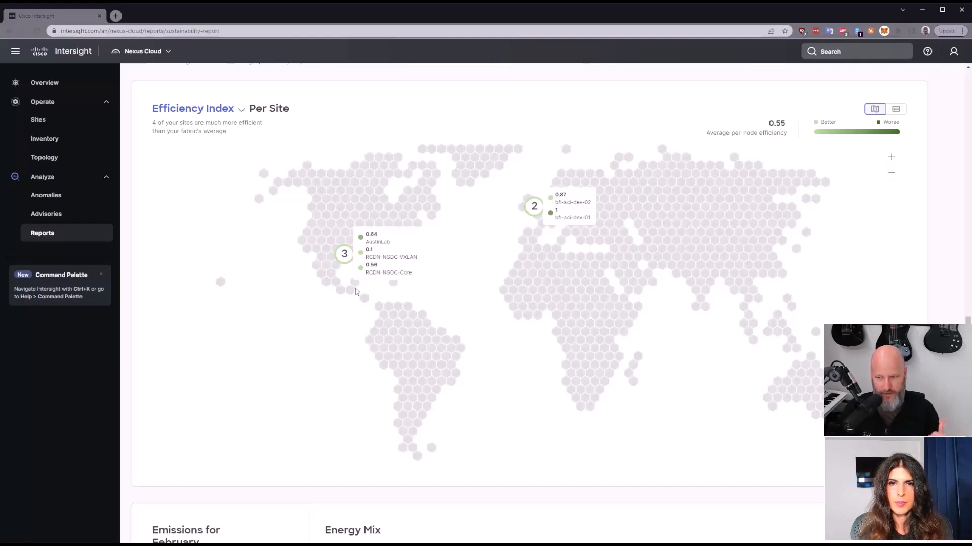
Step: Reach the Energy Mix section and bring up the Sustainability Methodology explanation
{"action": "scroll", "scroll_direction": "down", "scroll_amount": 3}
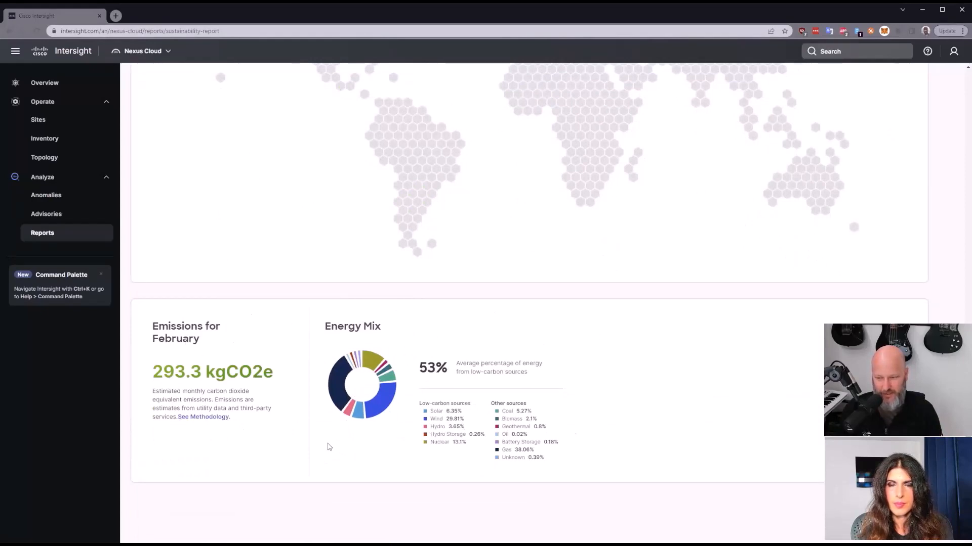
{"action": "mouse_move", "coordinate": [407, 358]}
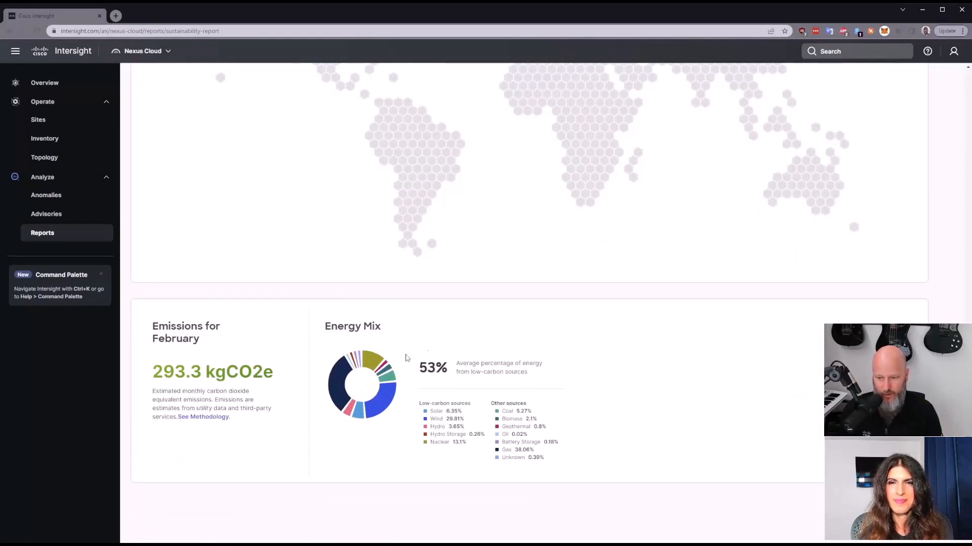
{"action": "left_click", "coordinate": [203, 416]}
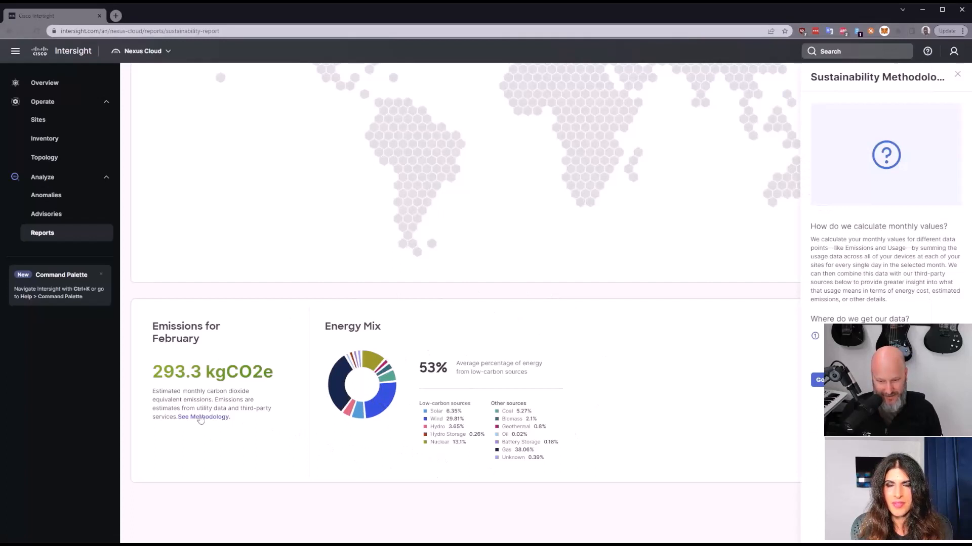